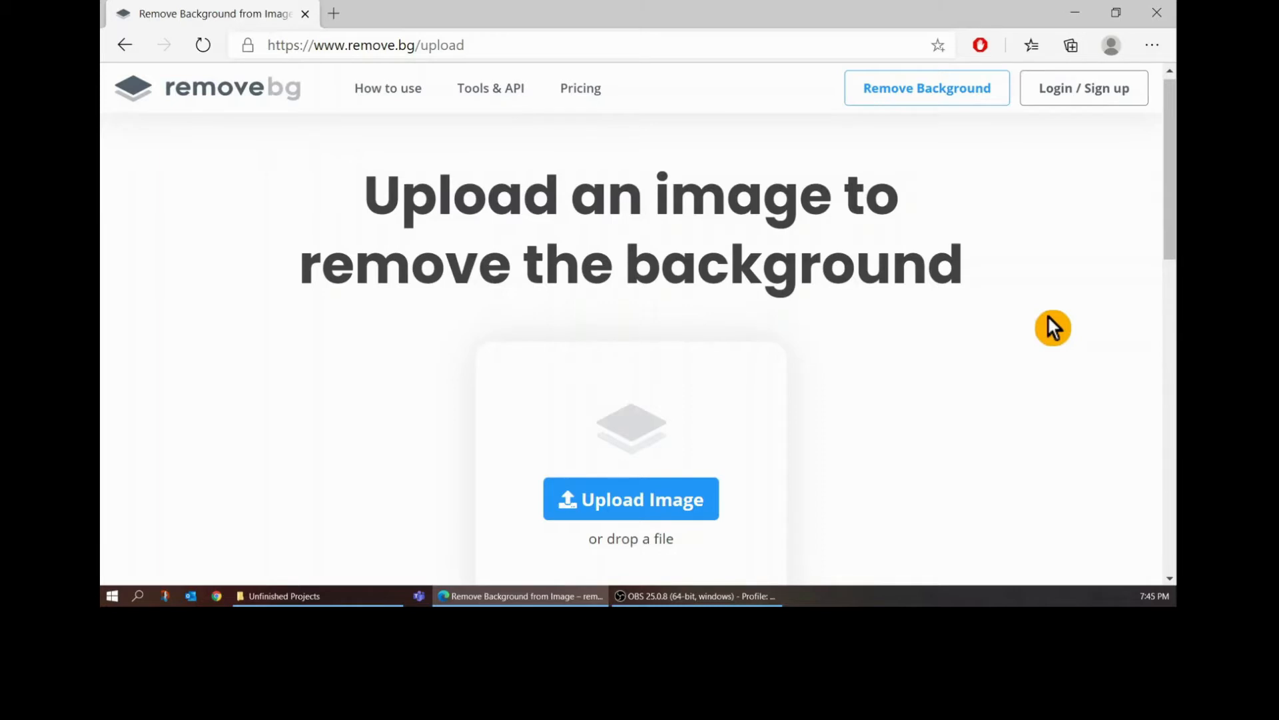
# Scroll through the project folder in File Explorer beside the remove.bg upload page.
pyautogui.scroll(-3)
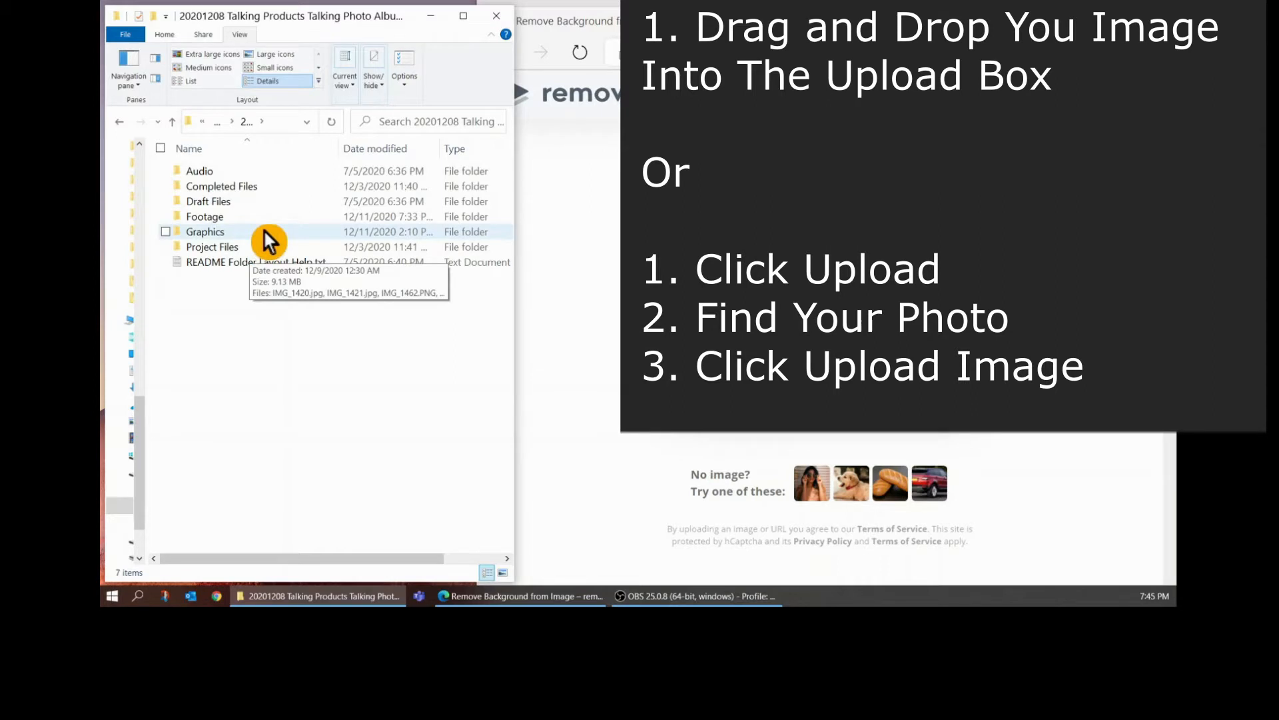
# Open the Graphics folder and select the selfie IMG_1498.jpg.
pyautogui.doubleClick(206, 232)
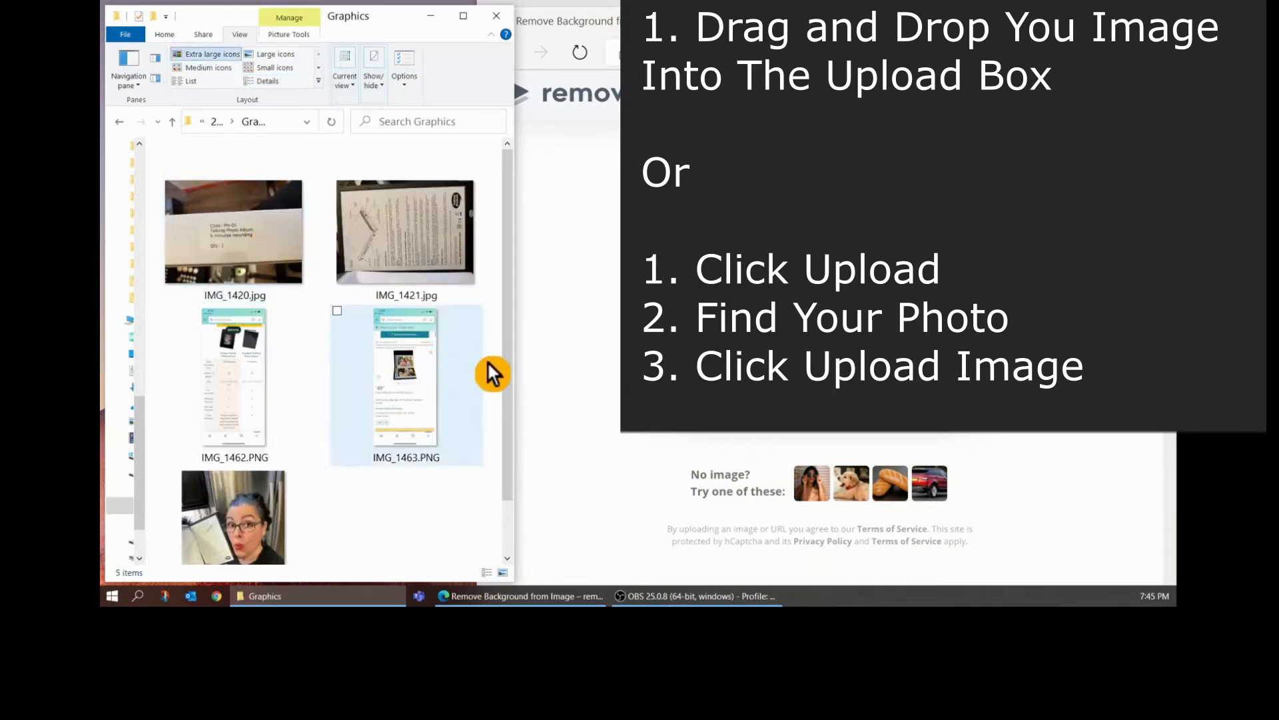
pyautogui.scroll(-3)
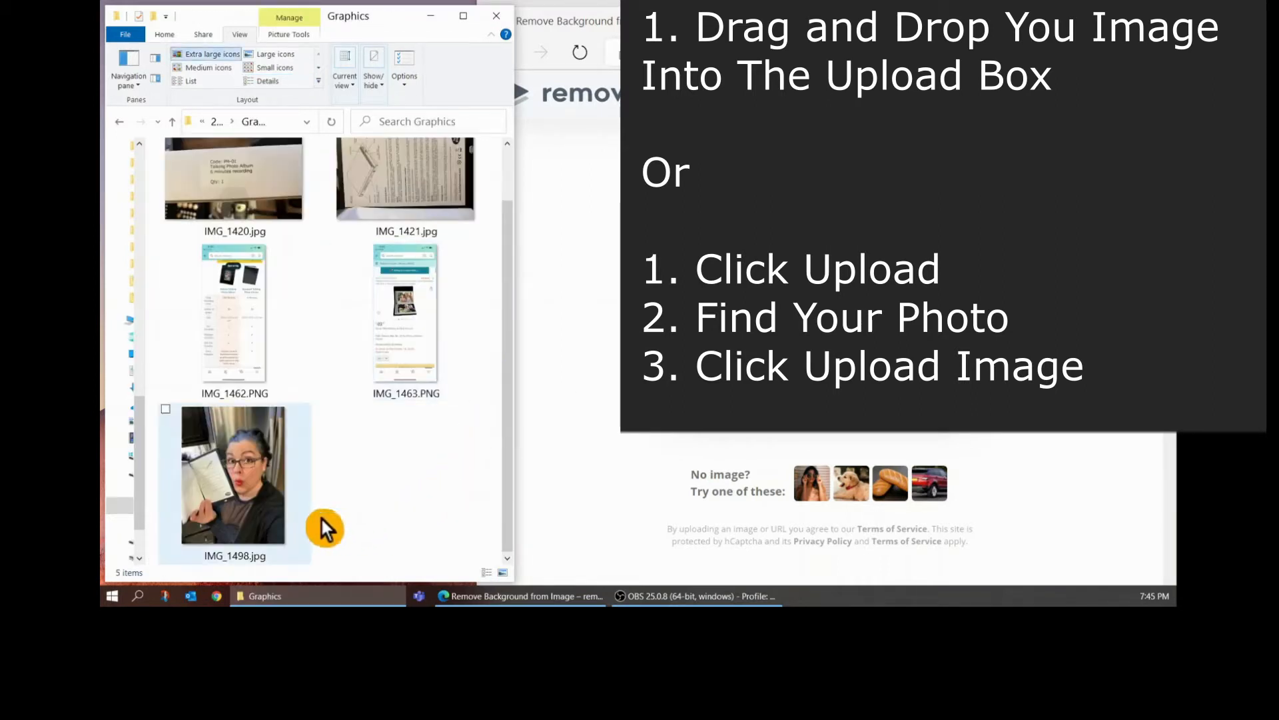
pyautogui.moveTo(221, 514)
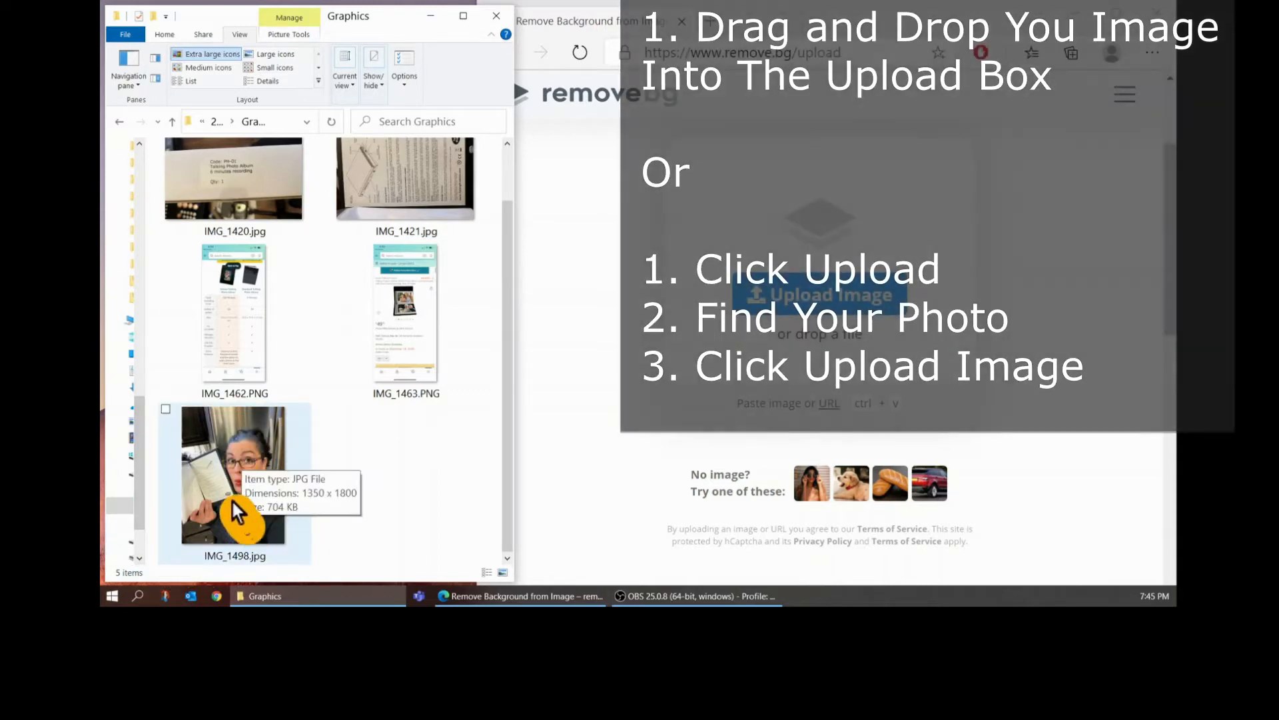
pyautogui.click(234, 476)
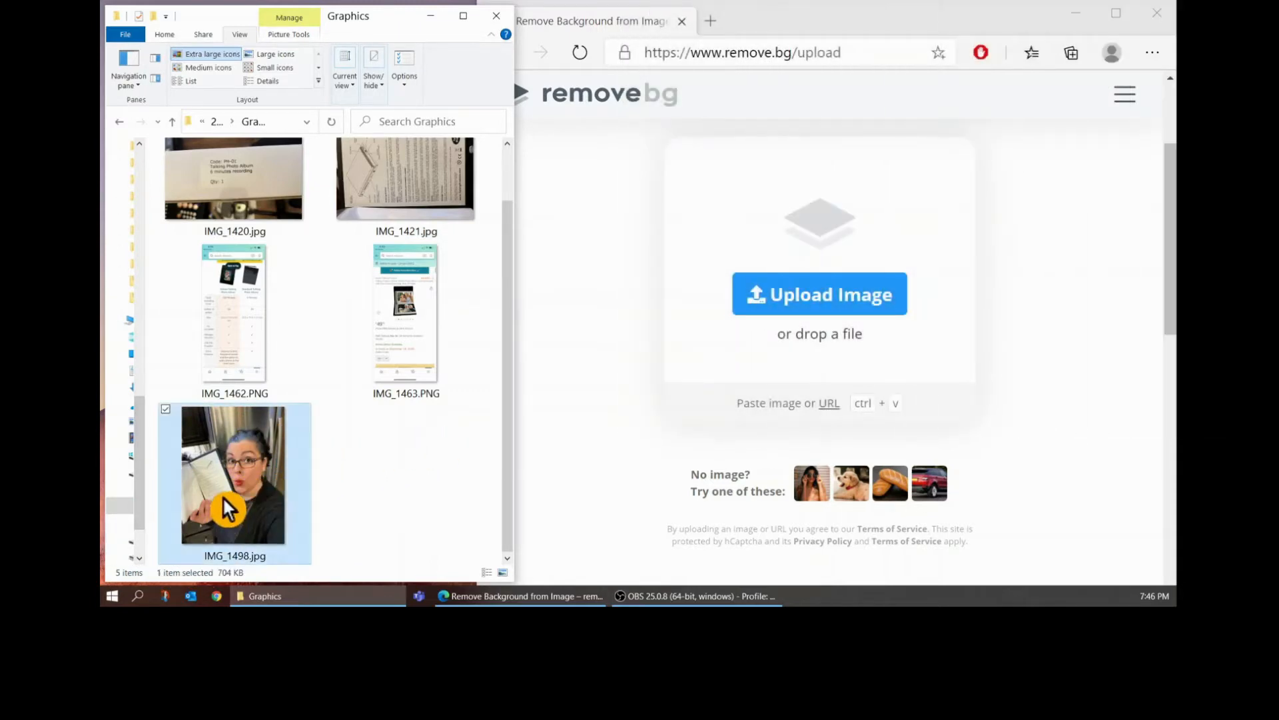
# Drop IMG_1498.jpg onto the upload area and maximize the browser window.
pyautogui.moveTo(233, 473); pyautogui.dragTo(820, 326)
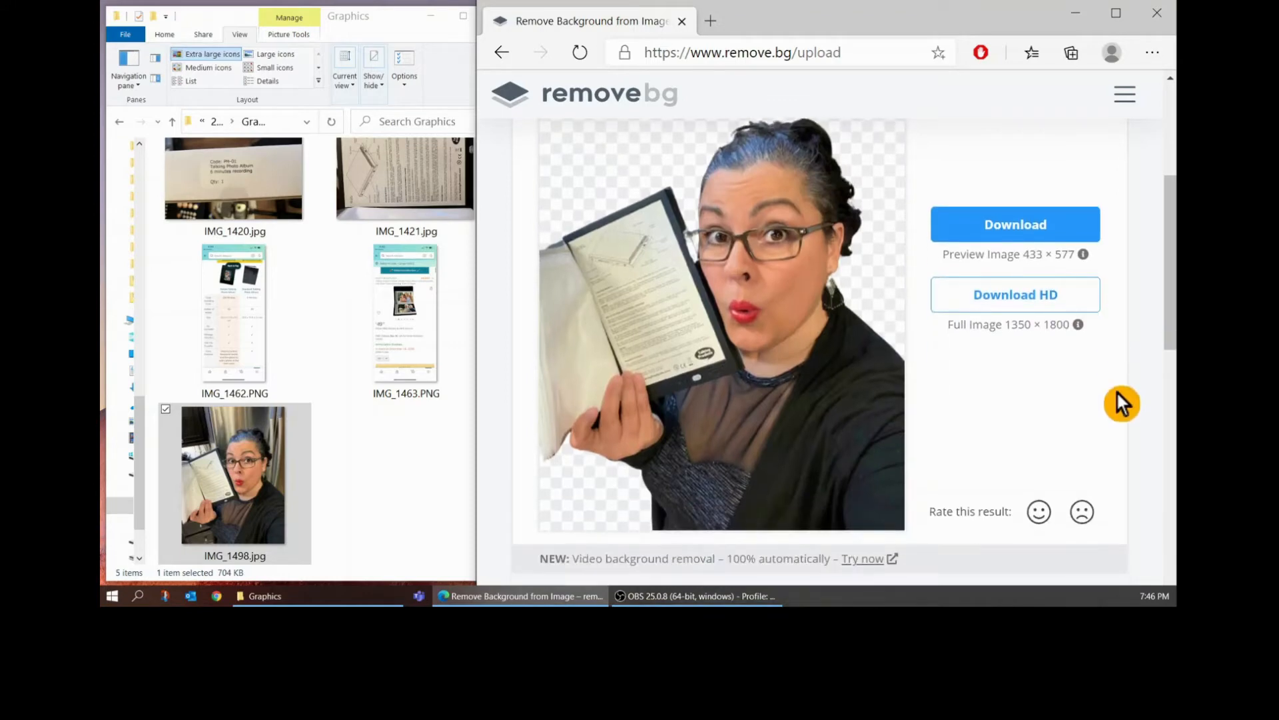
pyautogui.scroll(-3)
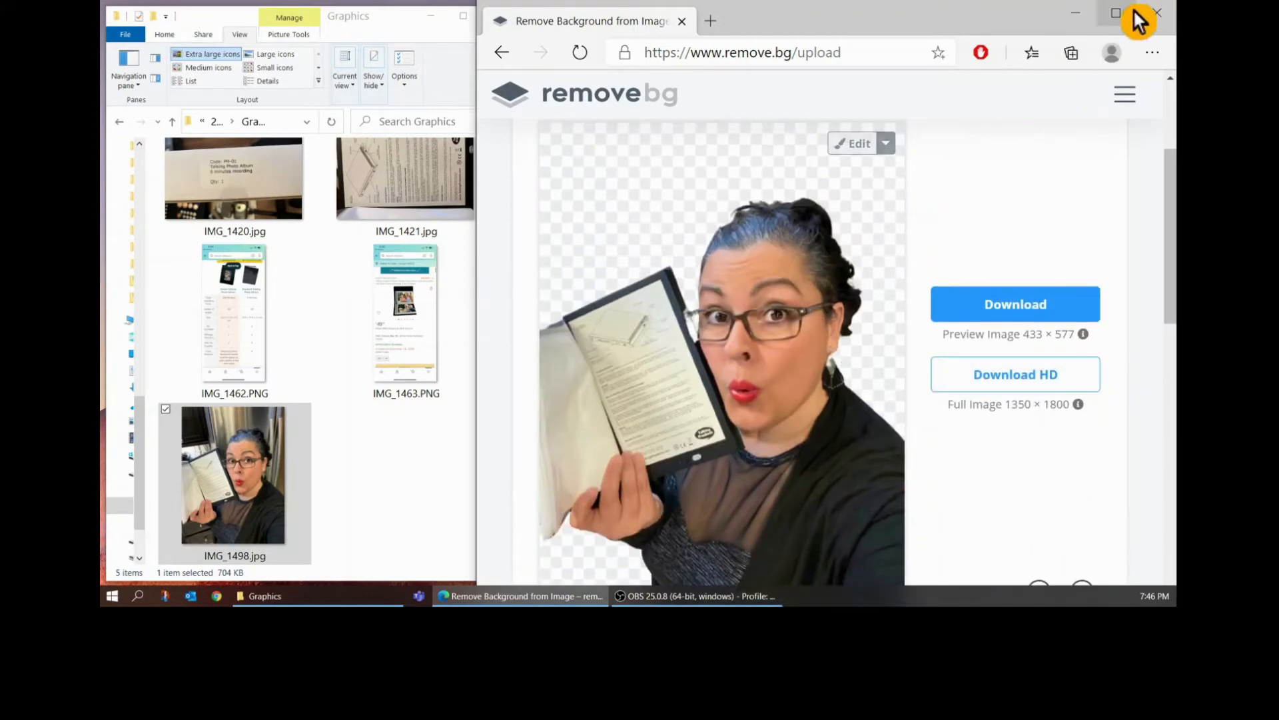
pyautogui.click(1116, 13)
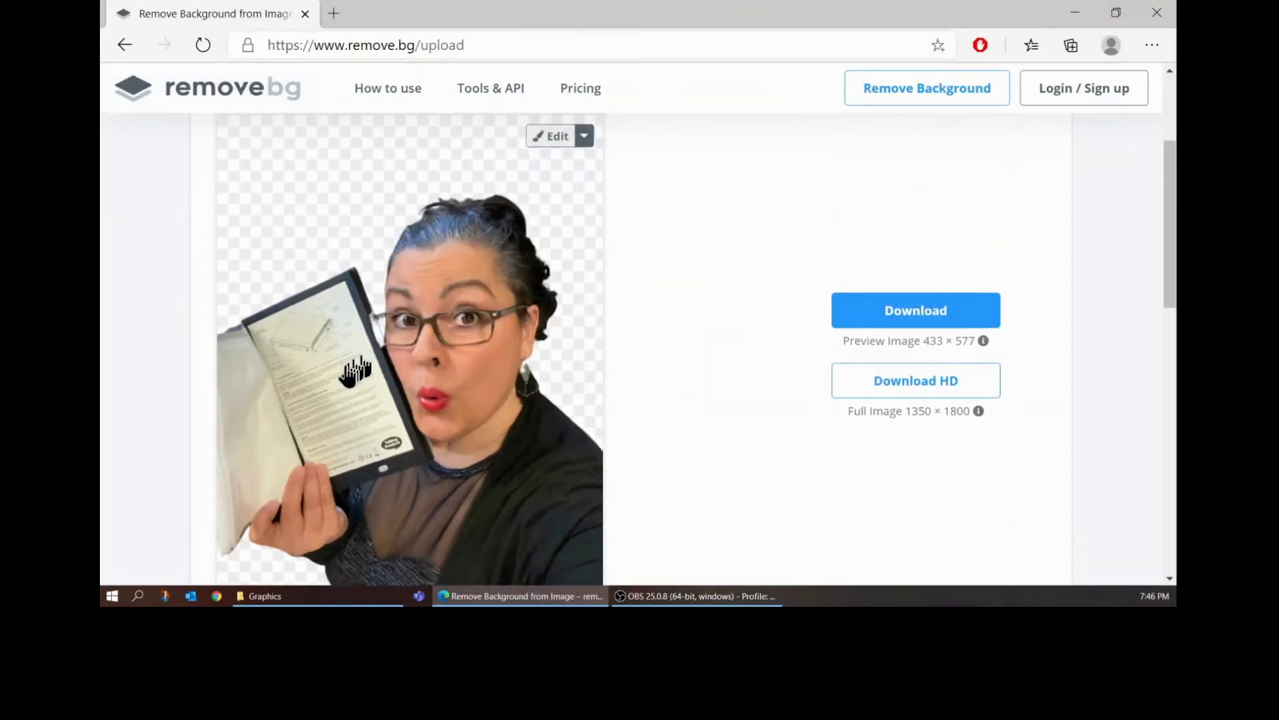
pyautogui.moveTo(269, 392)
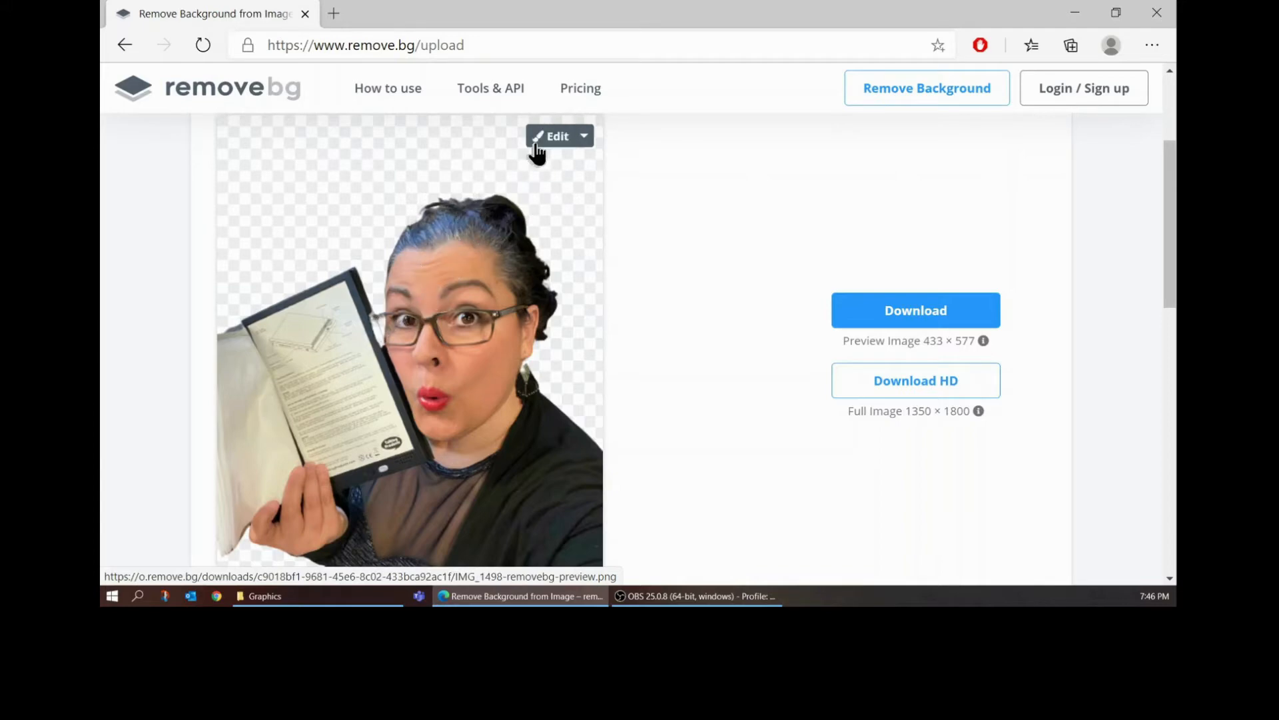
# Open the cutout in Erase / Restore, set to Restore with the smallest brush.
pyautogui.click(557, 136)
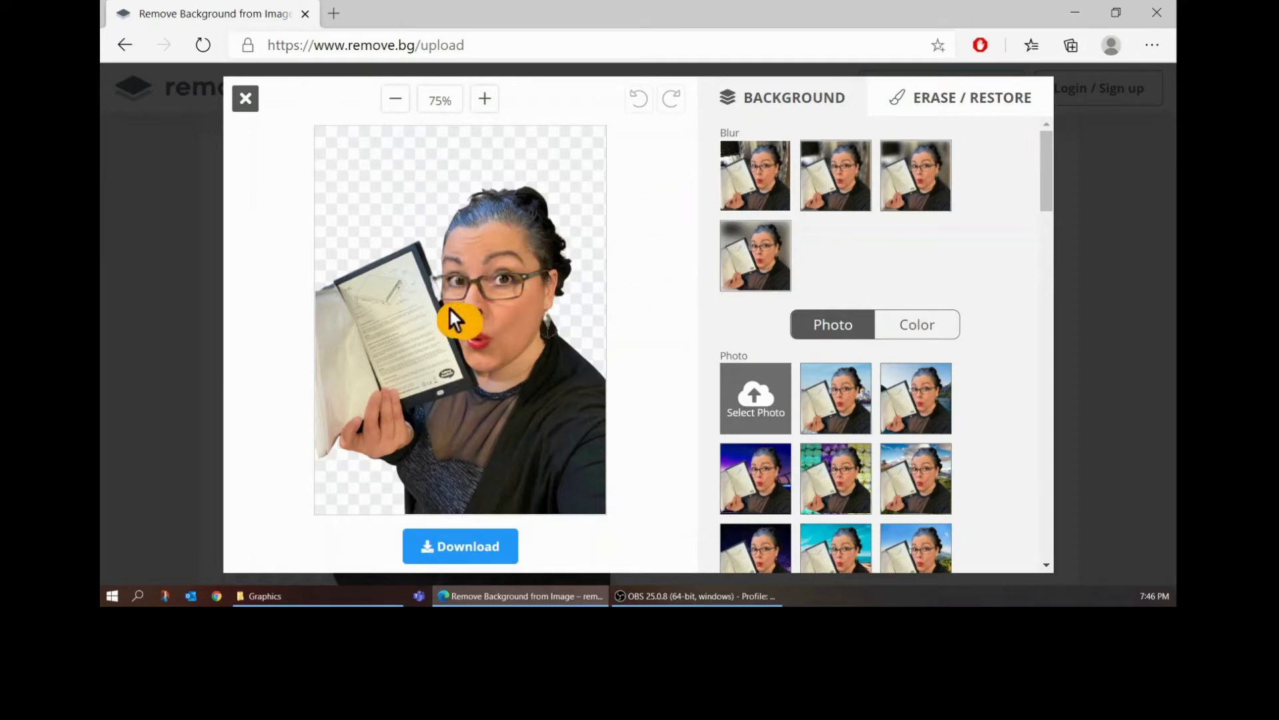
pyautogui.moveTo(445, 314)
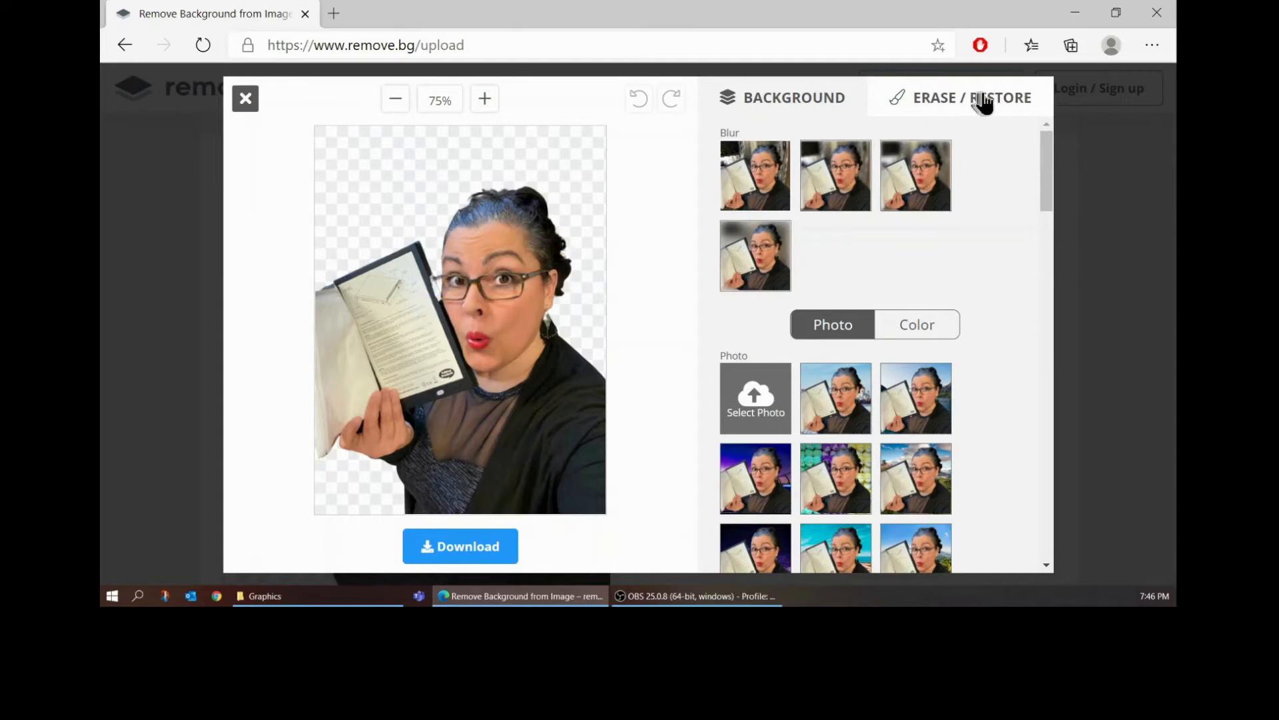
pyautogui.click(971, 97)
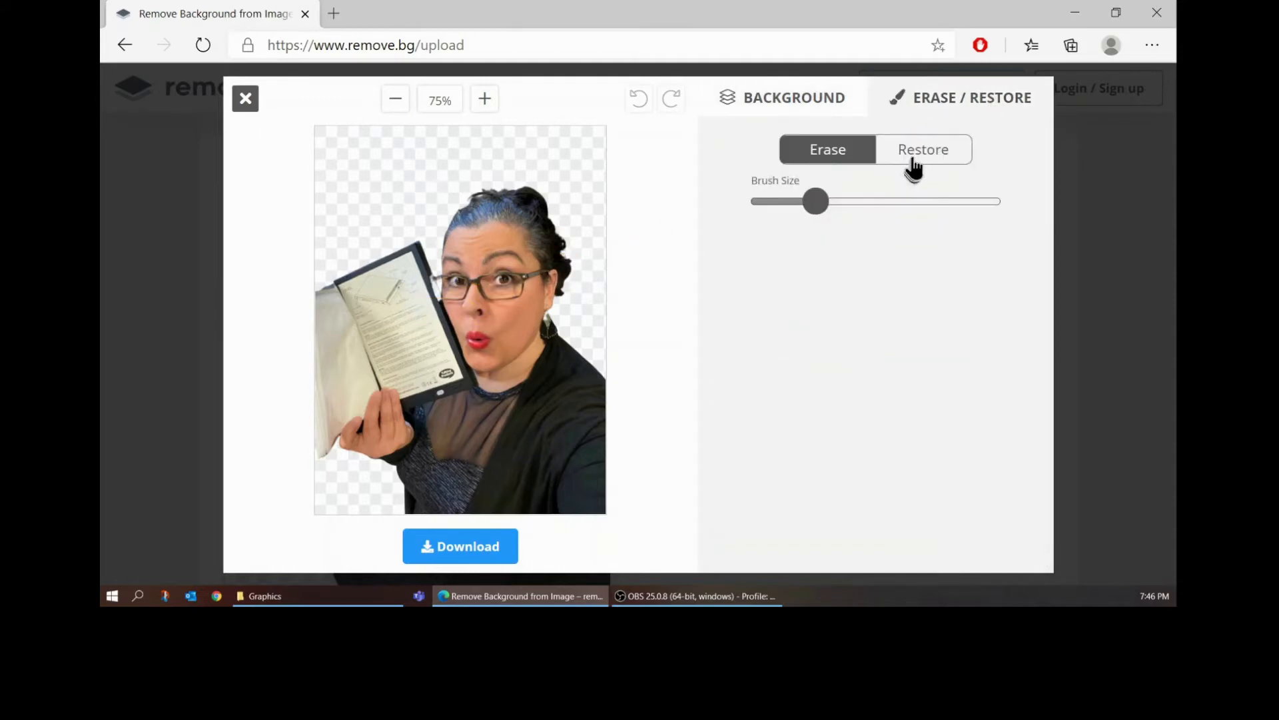
pyautogui.click(923, 149)
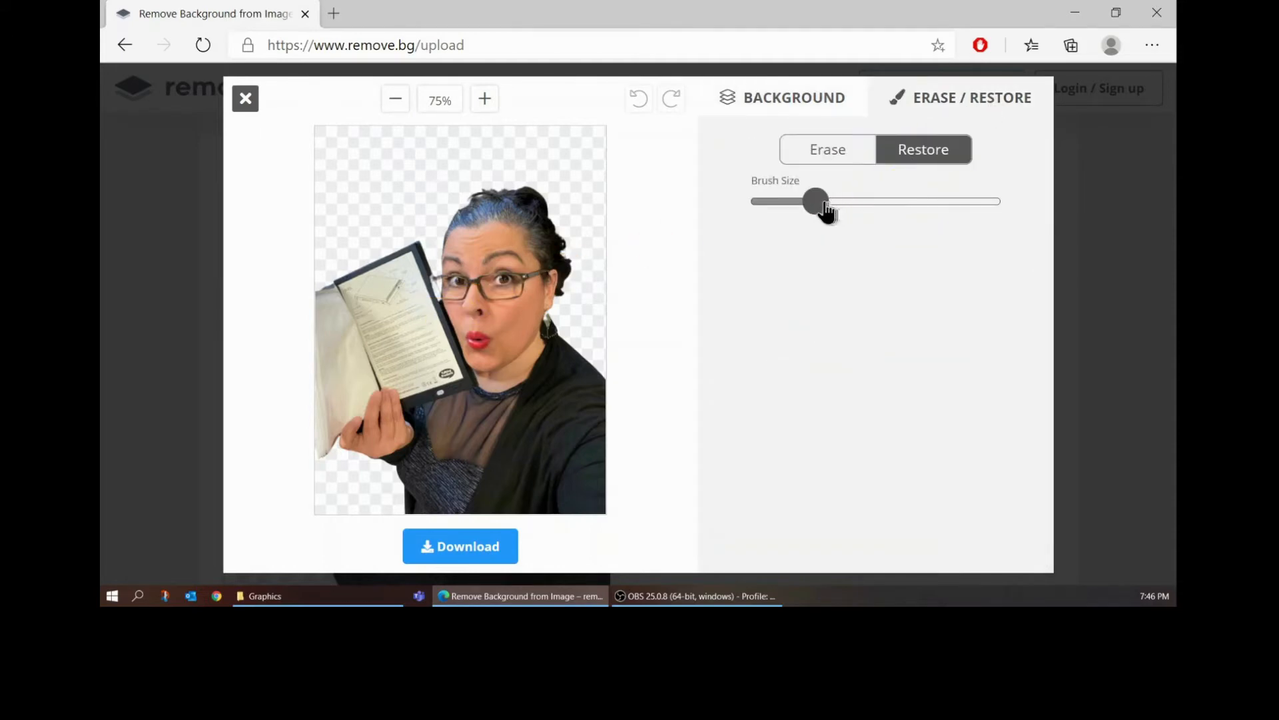
pyautogui.moveTo(813, 201); pyautogui.dragTo(751, 201)
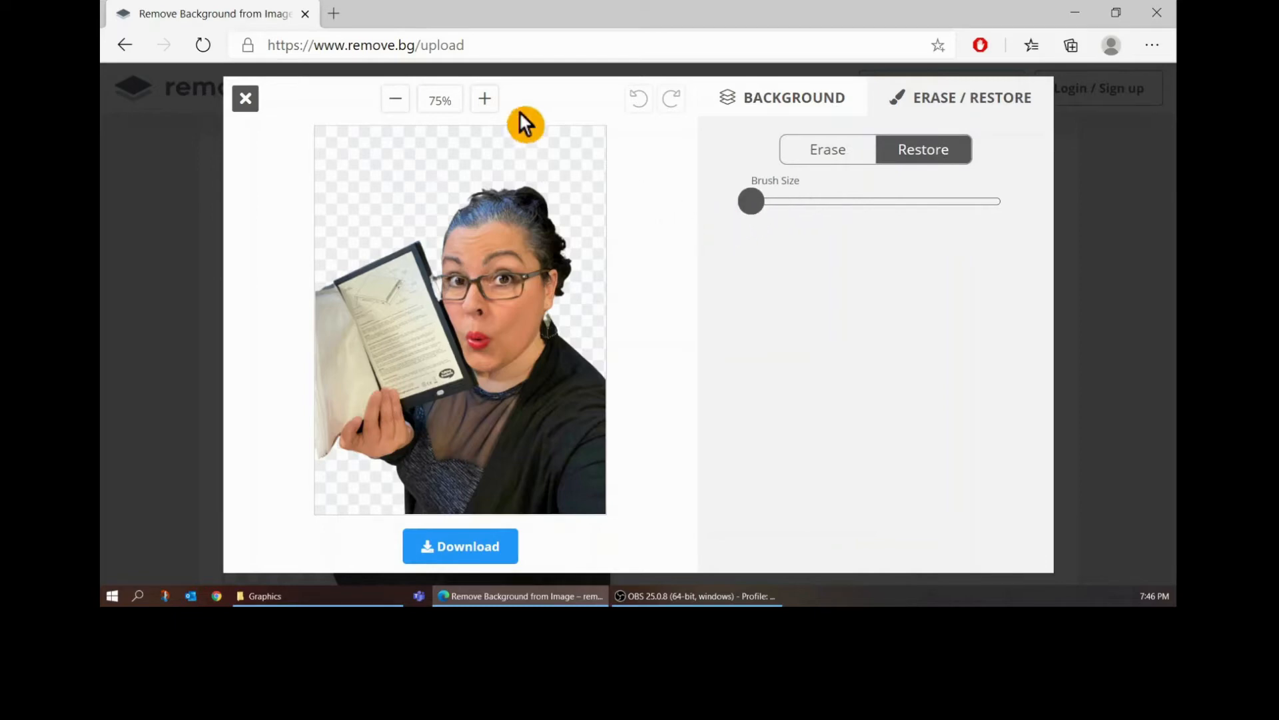
# Zoom in twice on the face and undo the last brush stroke.
pyautogui.click(484, 99)
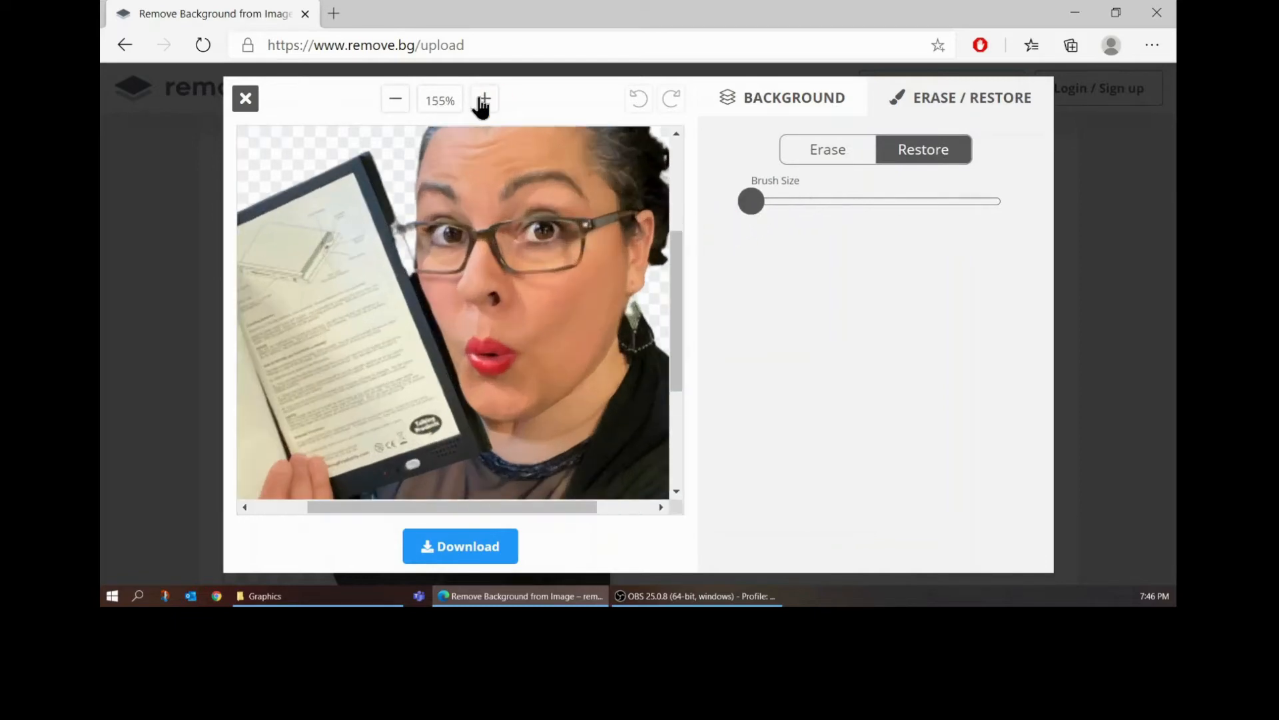
pyautogui.click(484, 98)
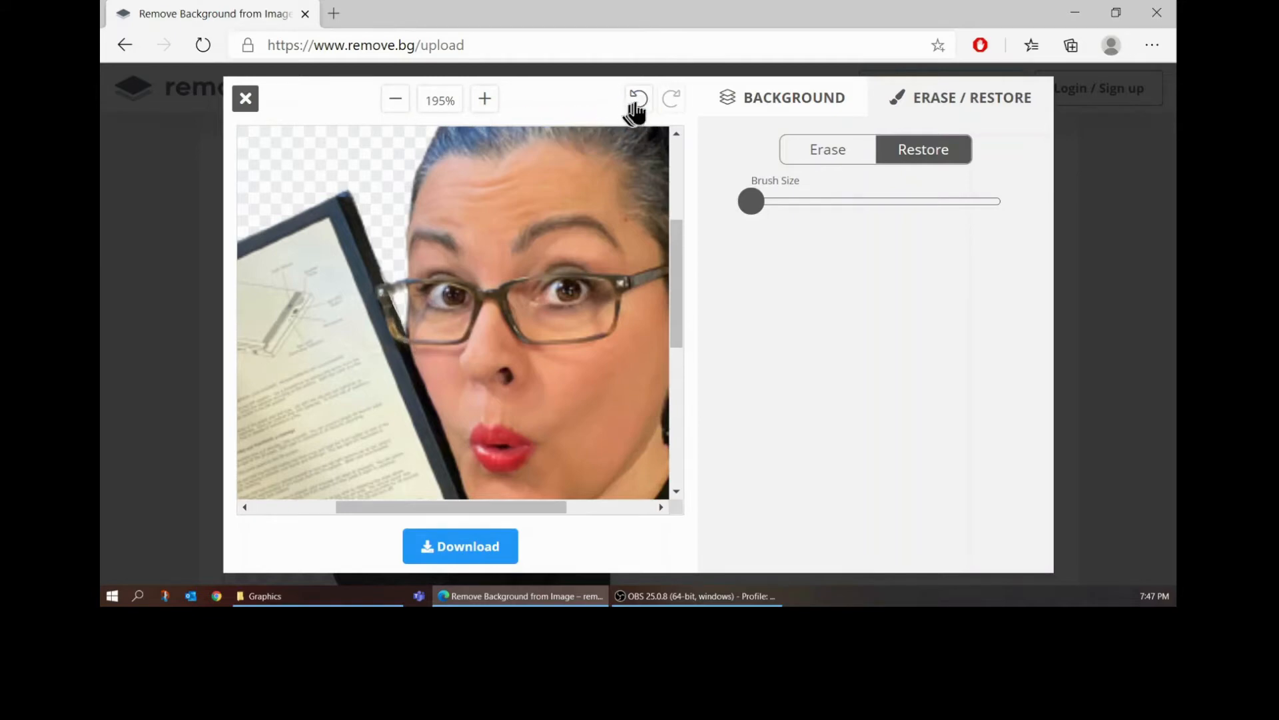
pyautogui.moveTo(639, 97)
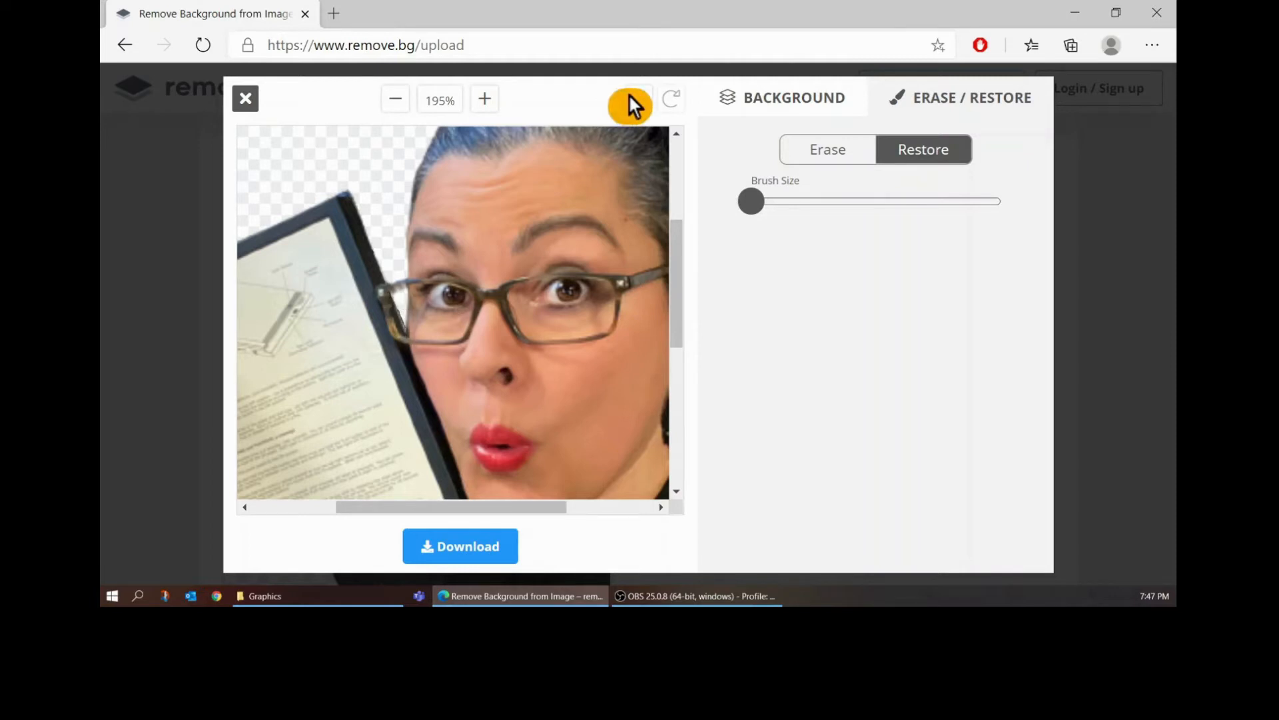
pyautogui.click(629, 99)
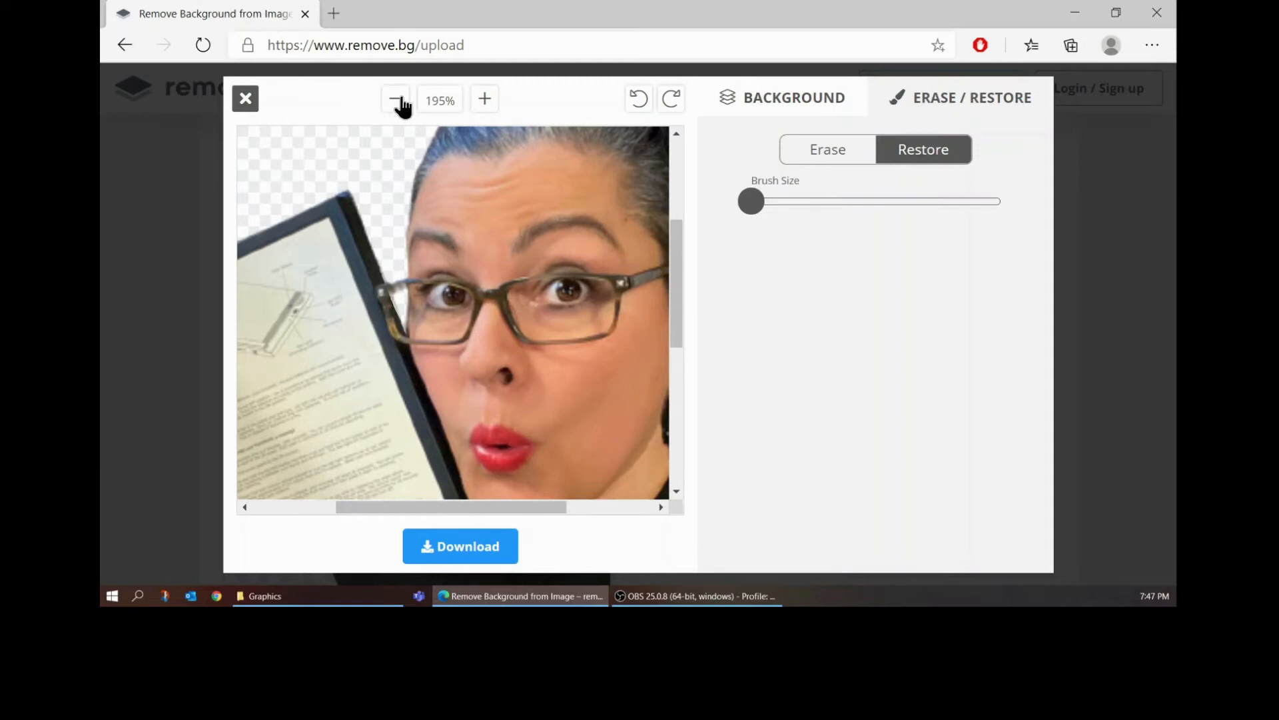
# Zoom back out and switch to Erase with a larger brush.
pyautogui.click(395, 99)
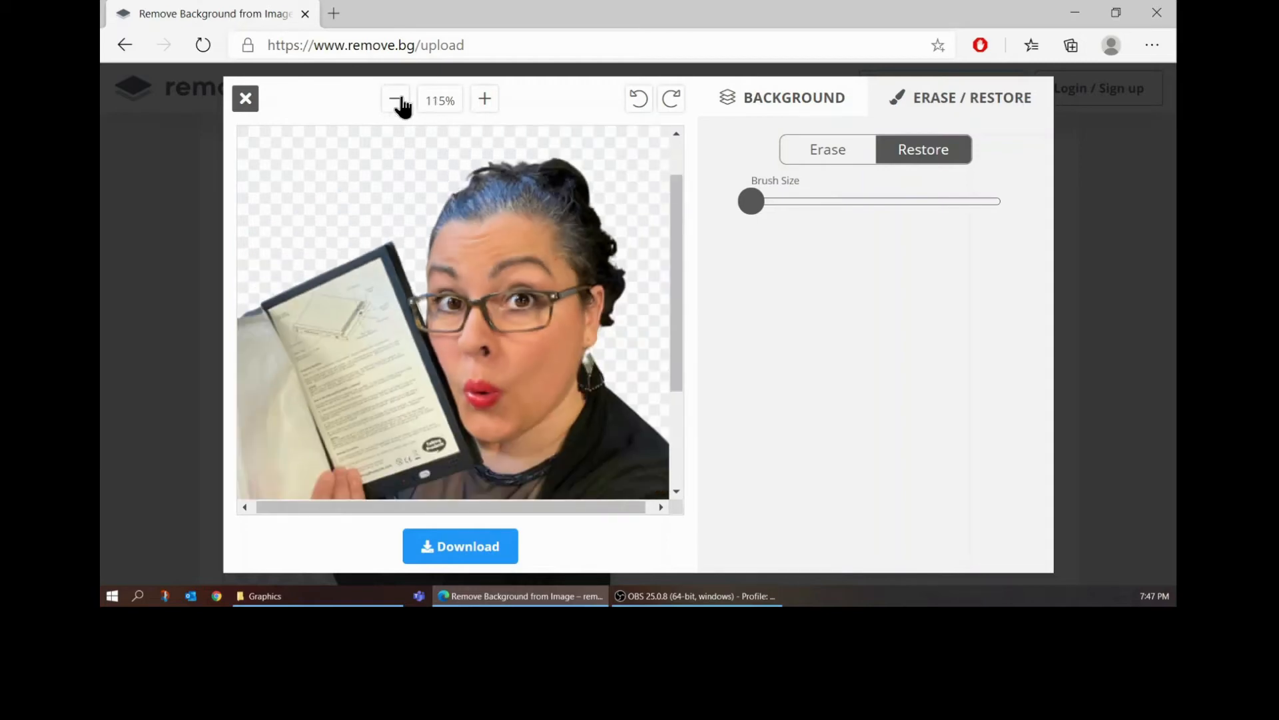
pyautogui.click(826, 149)
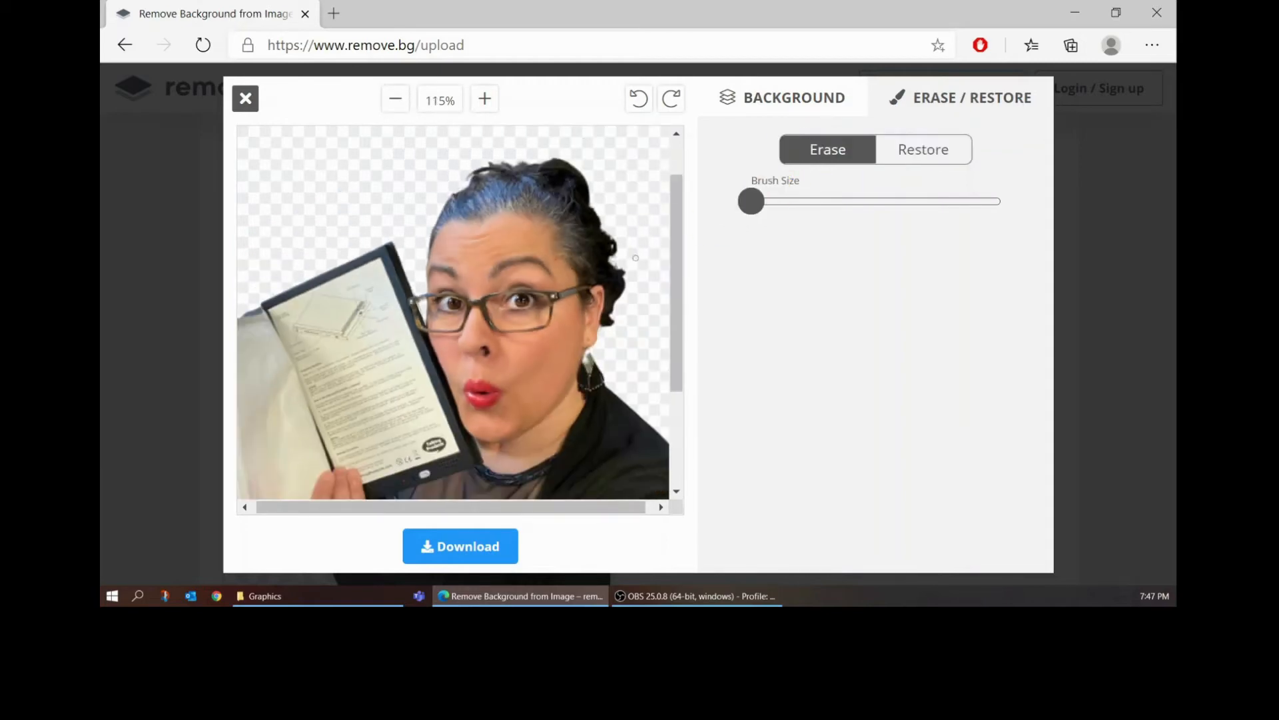
pyautogui.moveTo(631, 291)
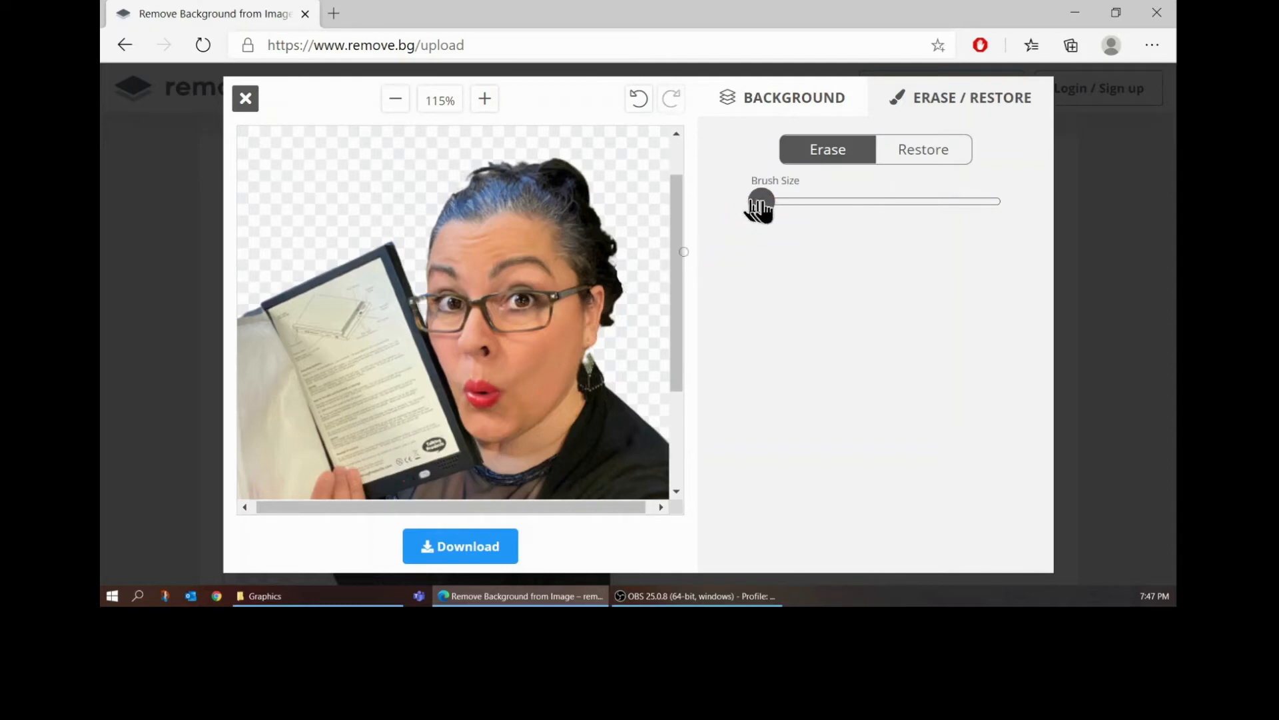
pyautogui.moveTo(757, 201); pyautogui.dragTo(804, 201)
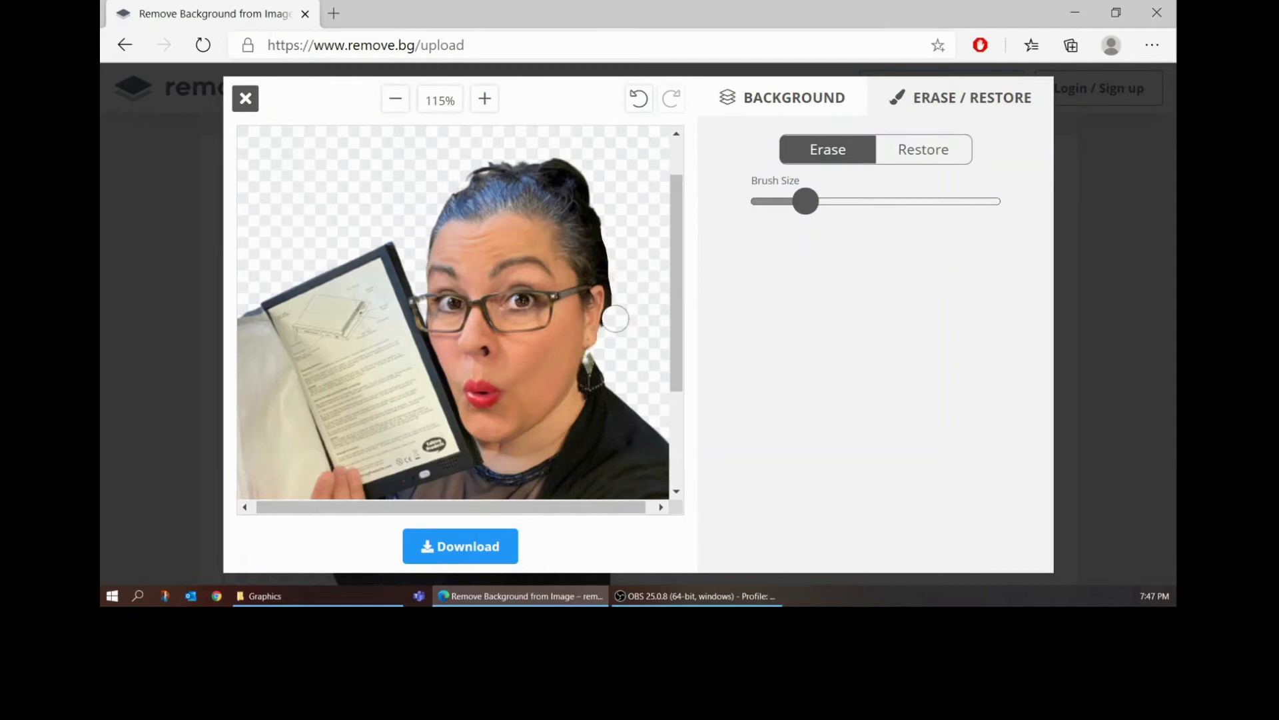
# Brush away leftover background around the hair, then undo that stroke.
pyautogui.moveTo(616, 320); pyautogui.dragTo(592, 196)
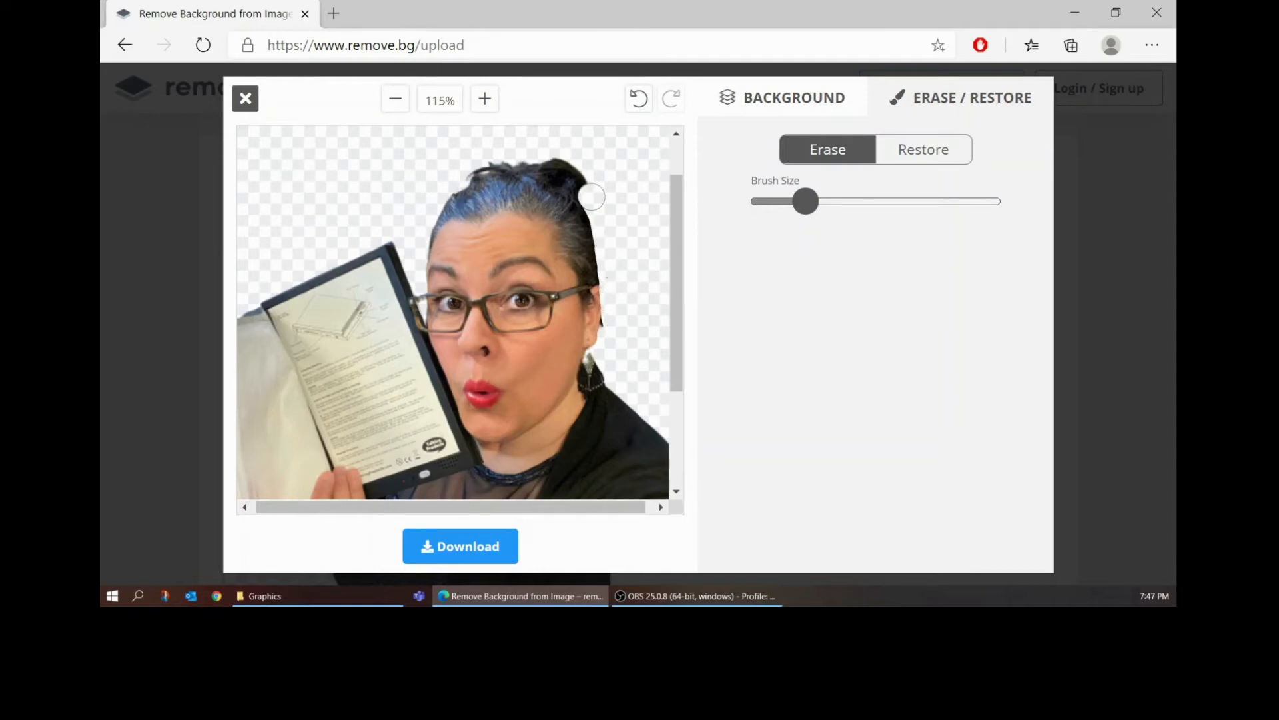
pyautogui.moveTo(592, 196); pyautogui.dragTo(489, 169)
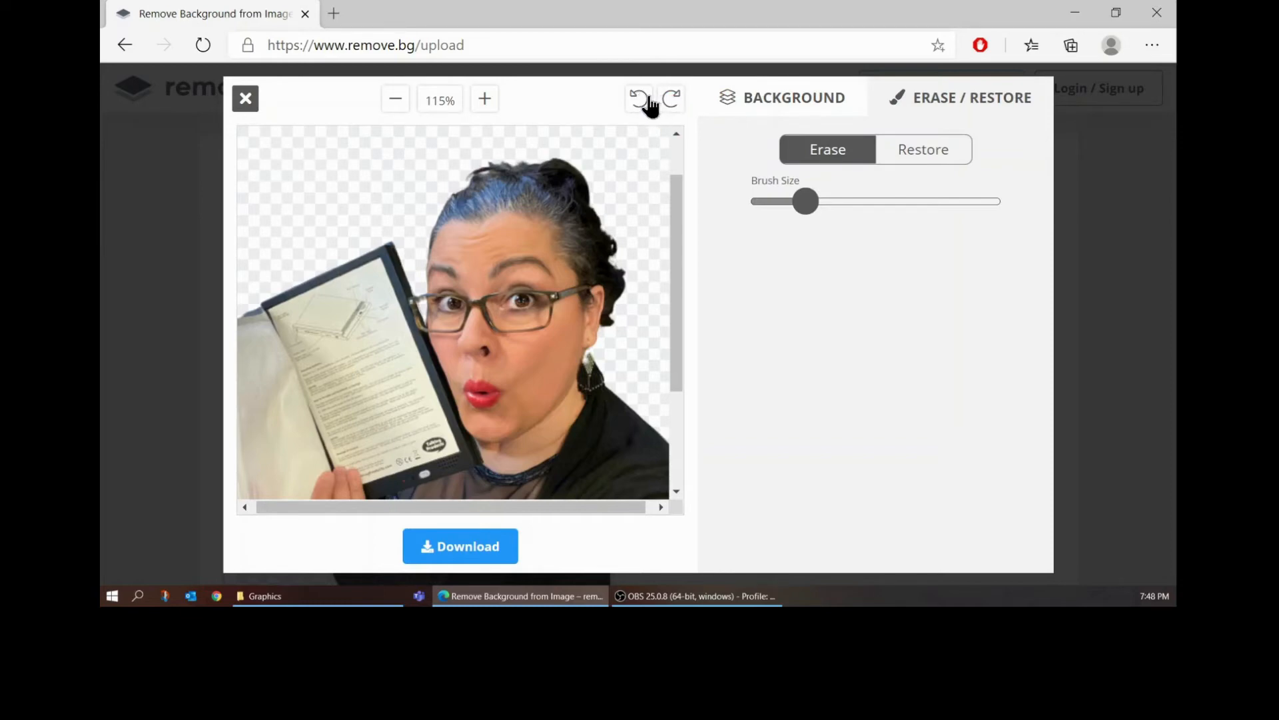
pyautogui.click(639, 98)
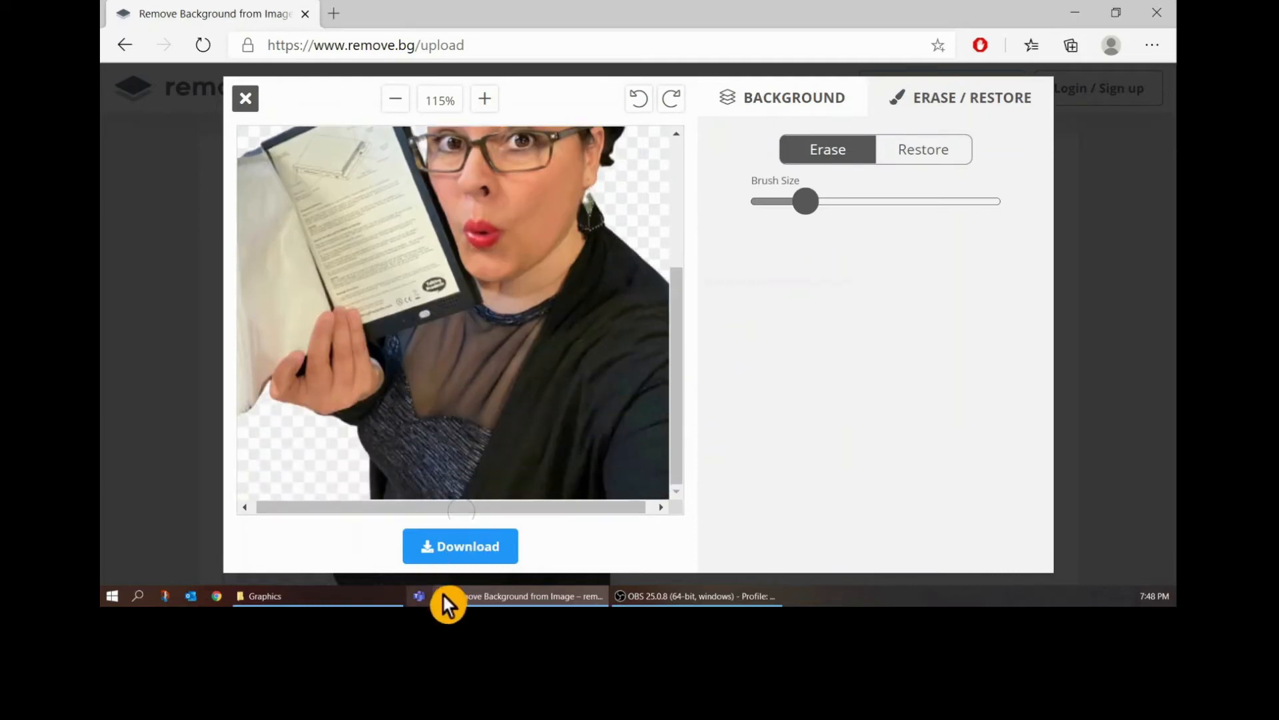
# Download the cutout as IMG_1498-removebg-preview.png into Graphics and close the popup.
pyautogui.click(459, 545)
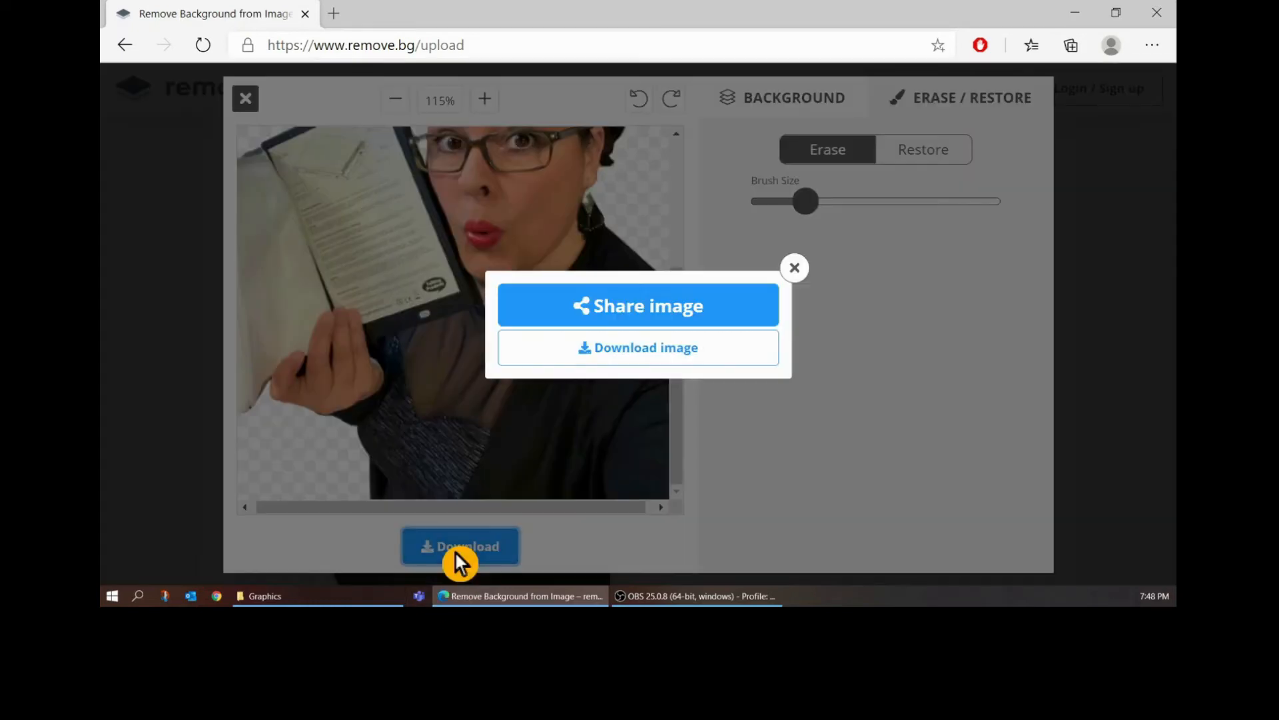
pyautogui.moveTo(637, 347)
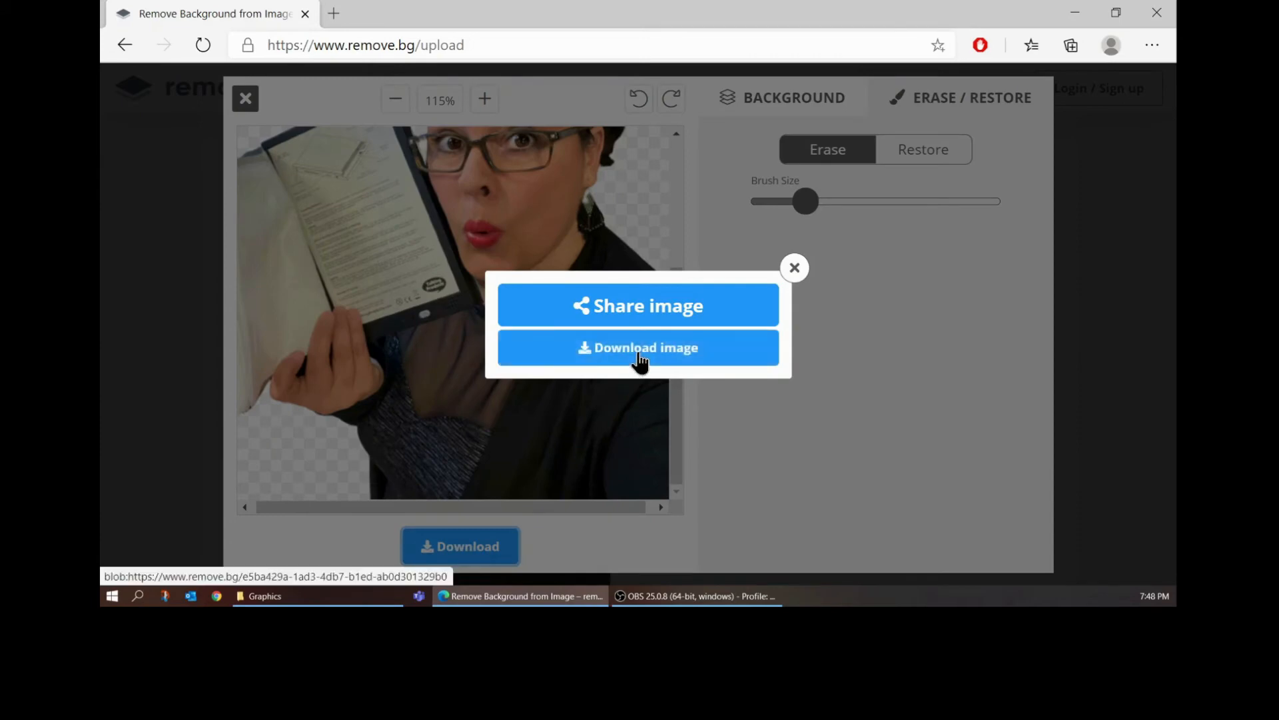
pyautogui.click(639, 347)
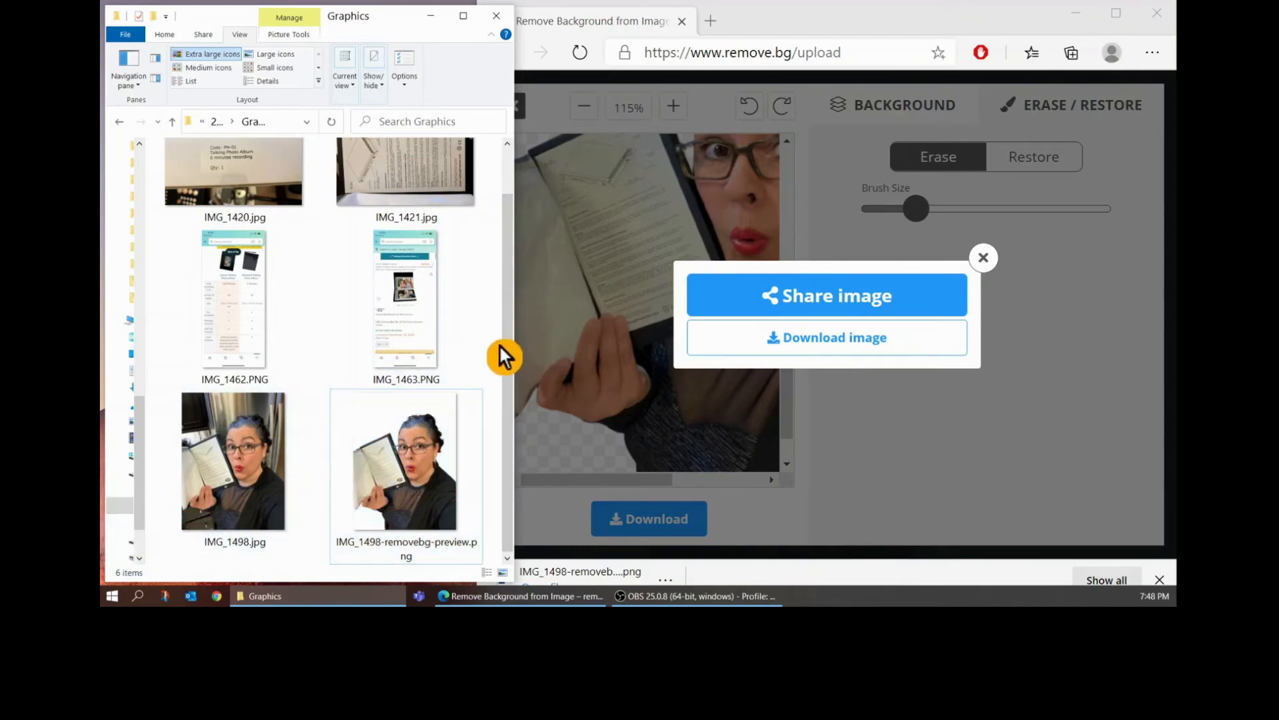
pyautogui.click(406, 462)
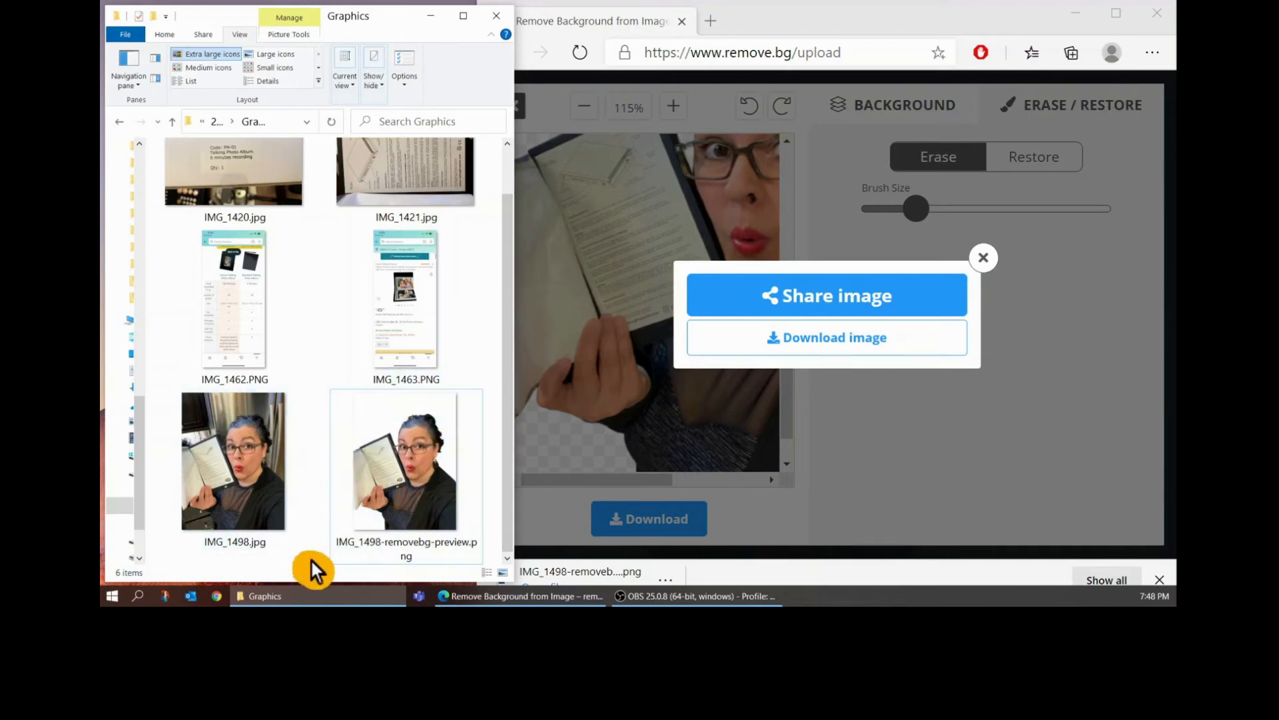
pyautogui.moveTo(498, 400)
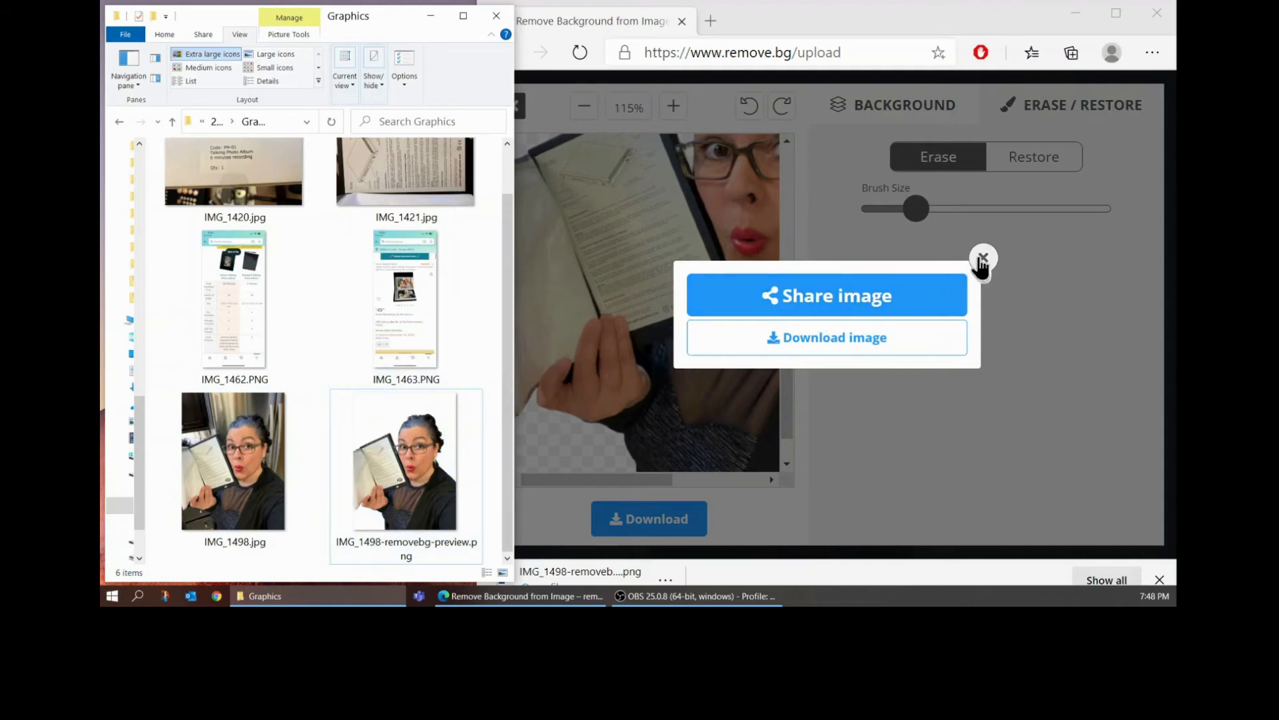
pyautogui.click(983, 259)
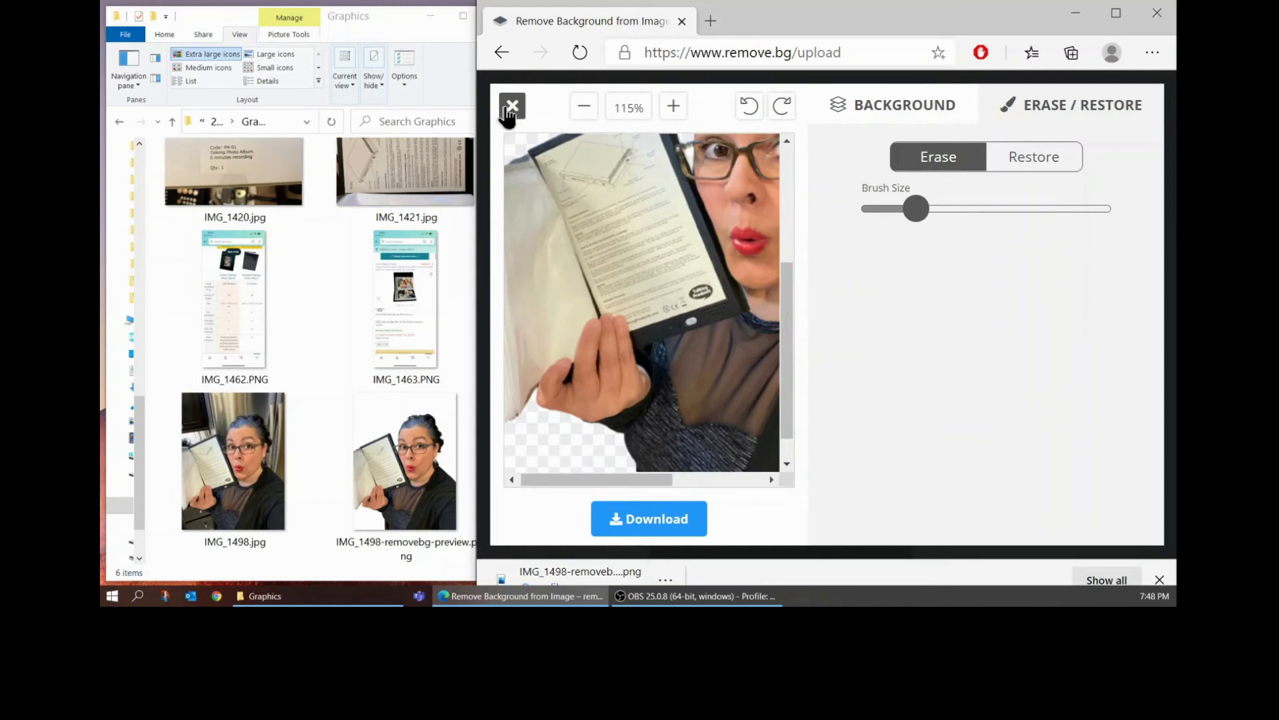
# Close the editor and open the Livescribe project's Graphics folder in File Explorer.
pyautogui.click(511, 107)
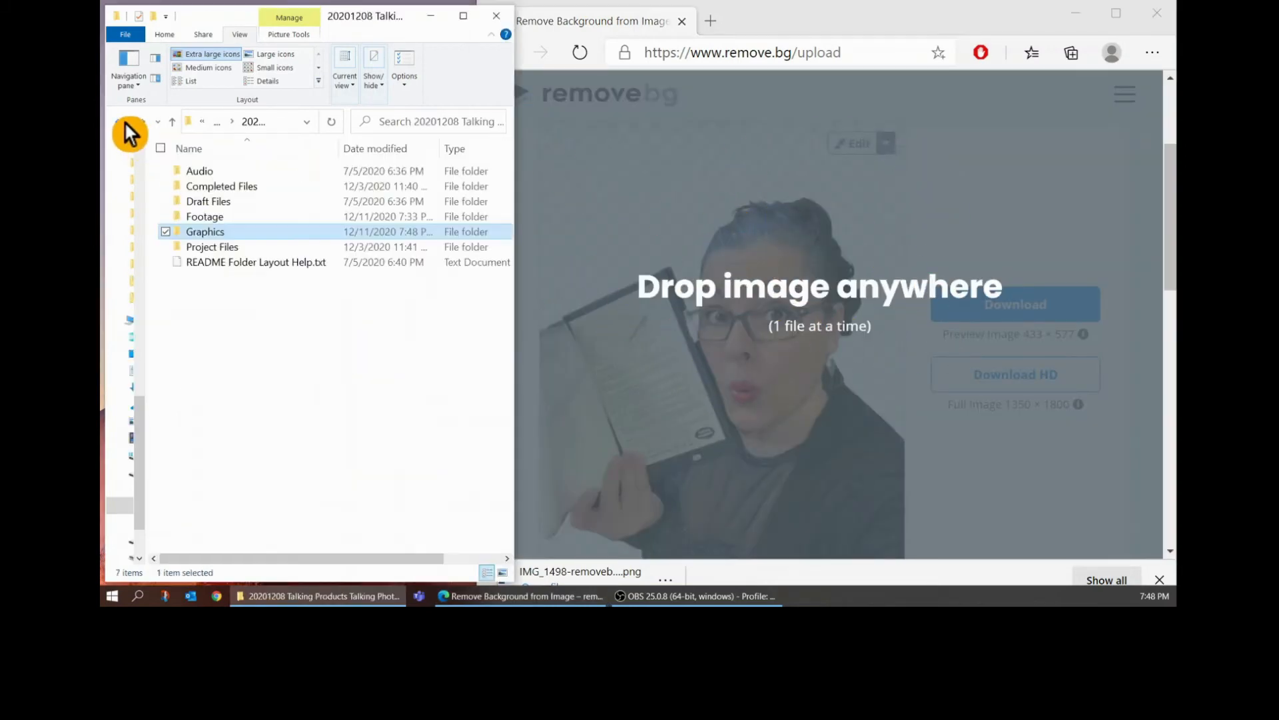
pyautogui.click(268, 80)
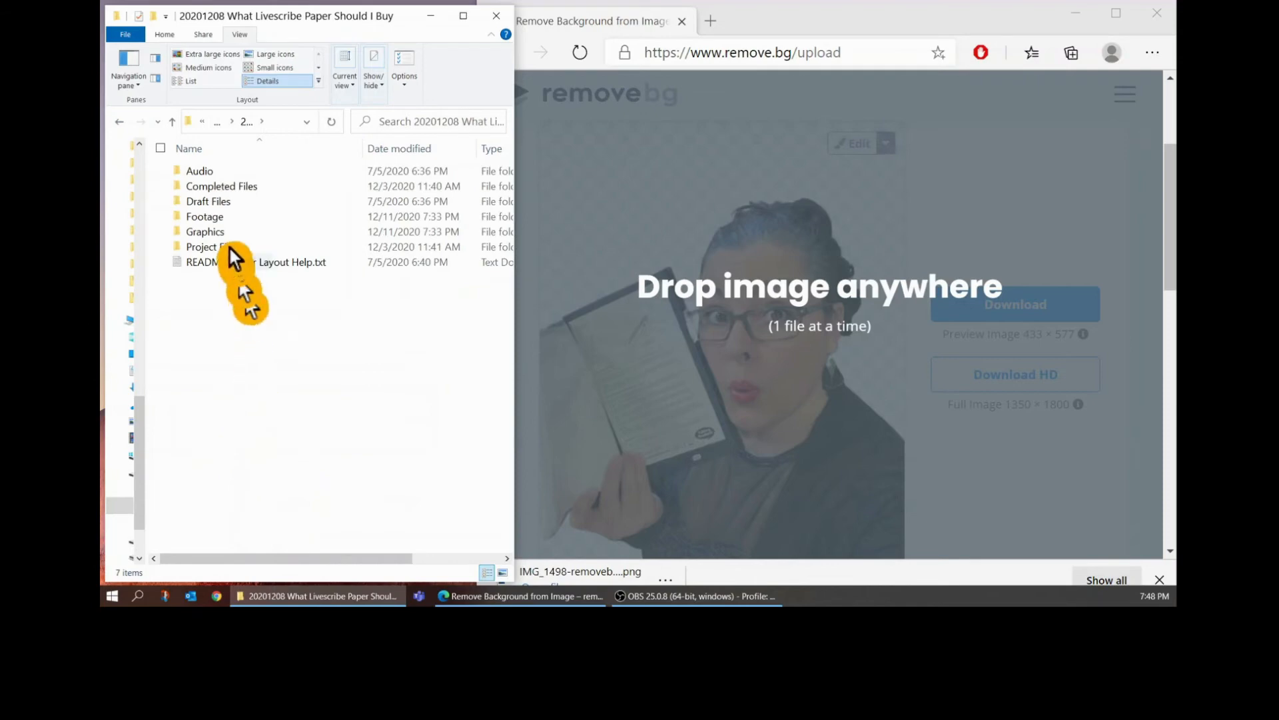
pyautogui.doubleClick(205, 232)
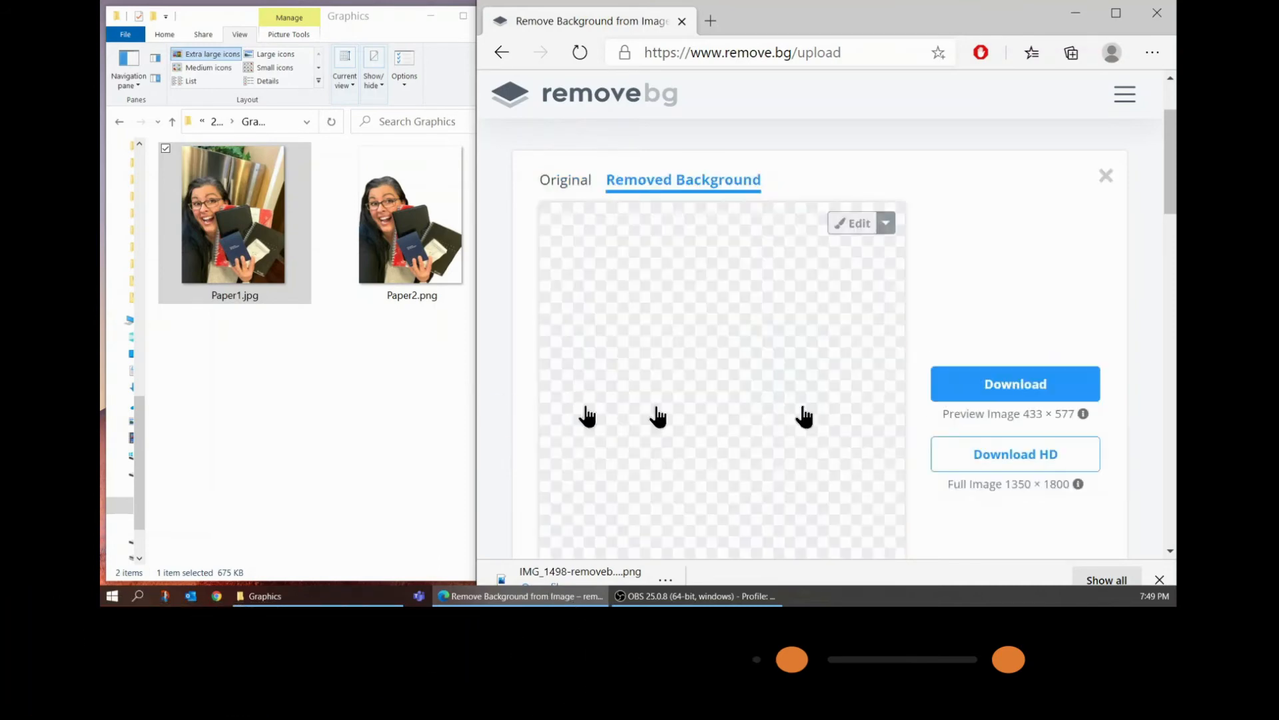
# Scroll down the result page and open the Paper1 cutout in the editor.
pyautogui.scroll(-3)
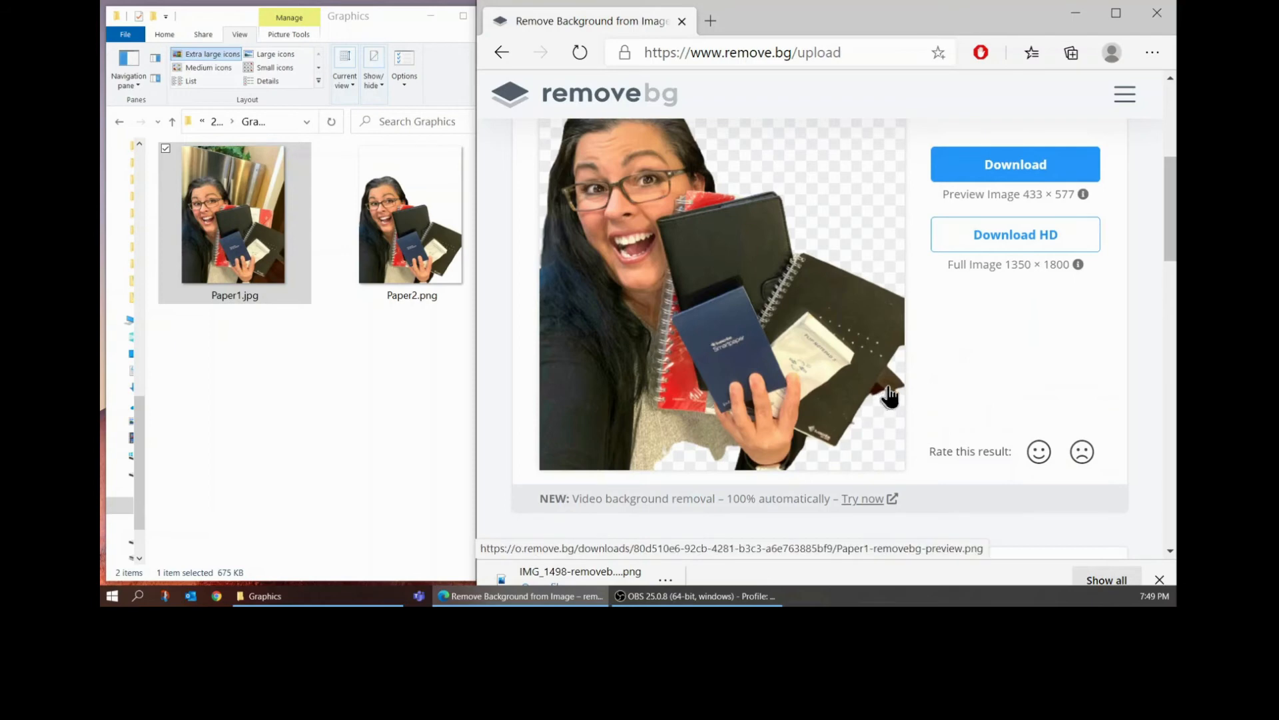
pyautogui.moveTo(889, 393)
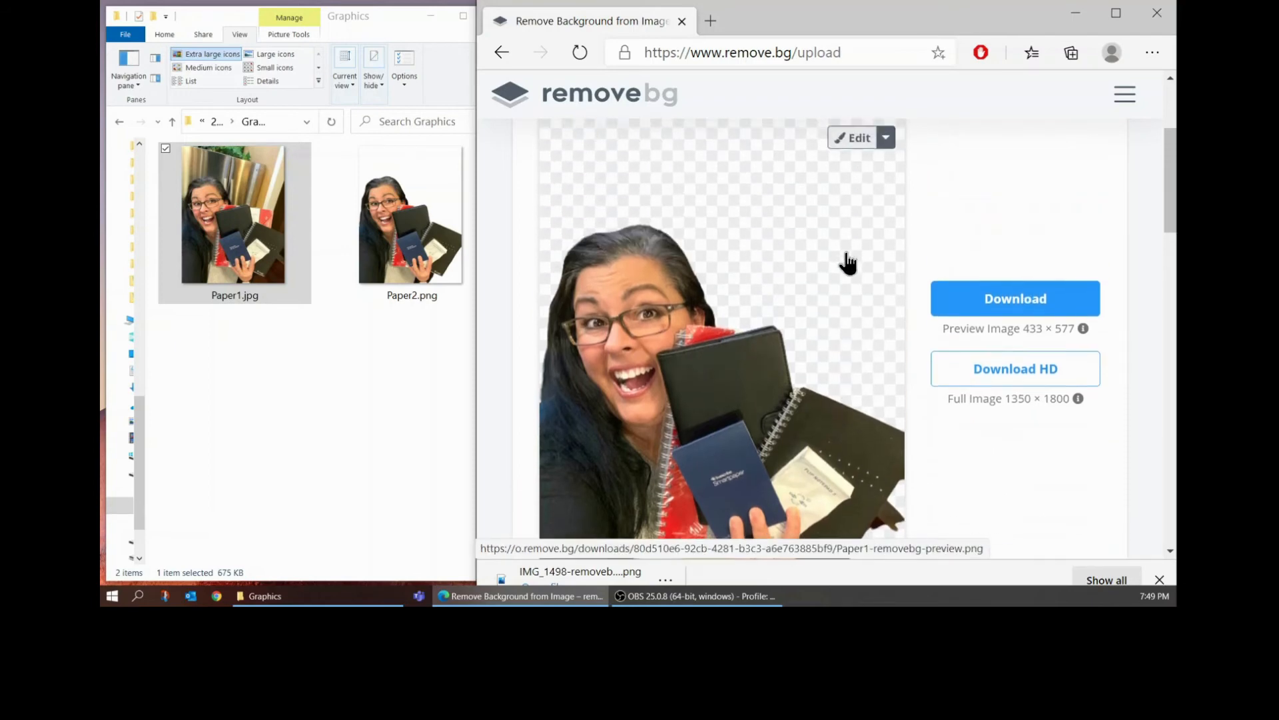
pyautogui.click(855, 137)
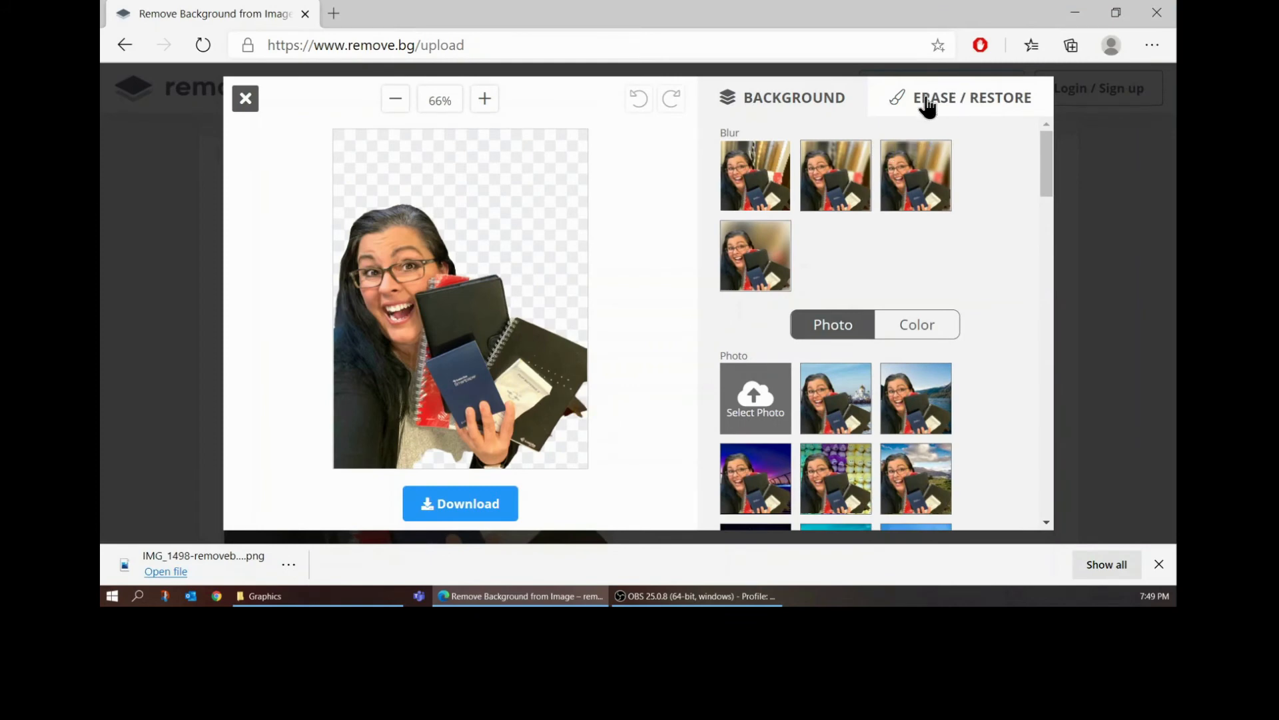
# Switch to Erase/Restore and zoom in twice on the Paper1 cutout.
pyautogui.click(970, 97)
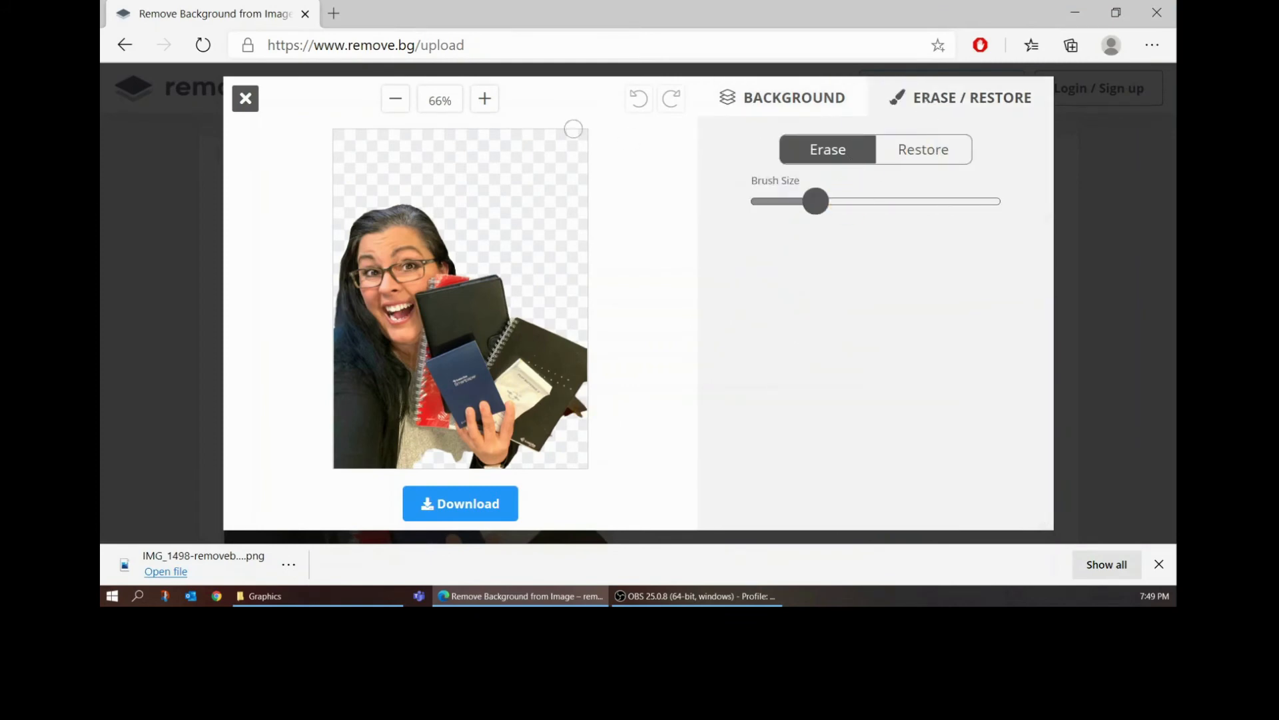
pyautogui.click(483, 99)
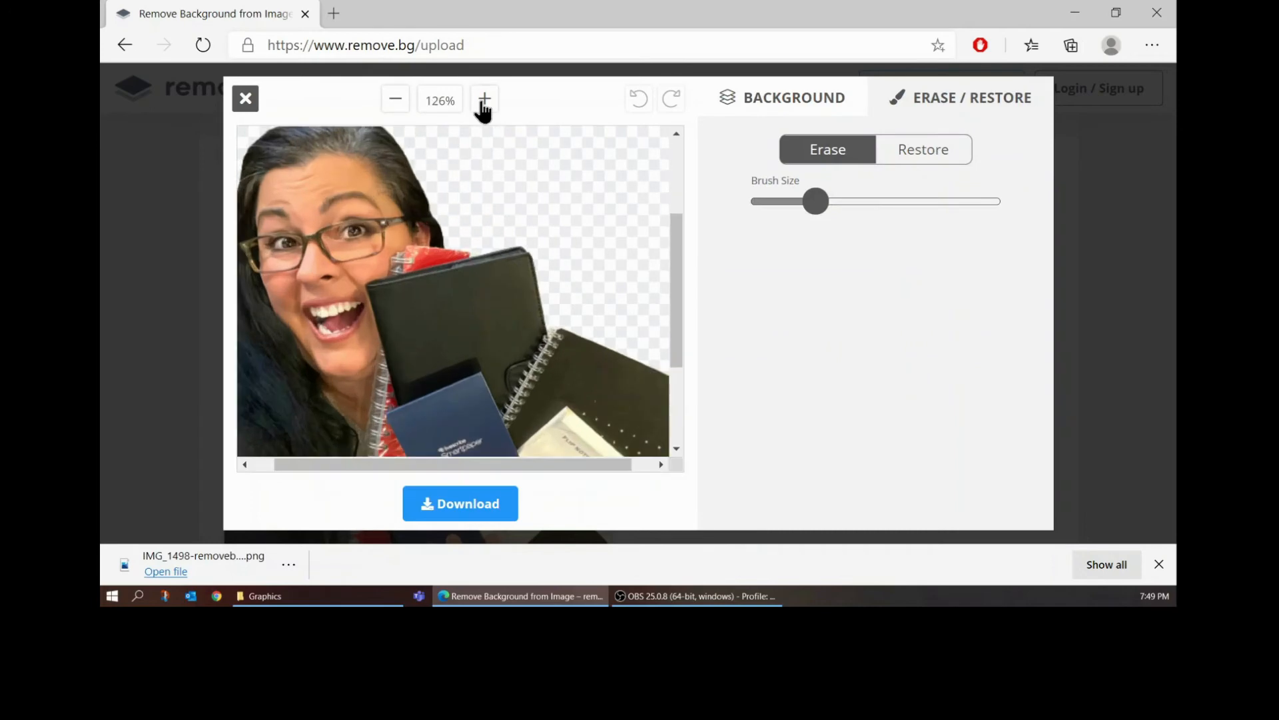
pyautogui.click(484, 99)
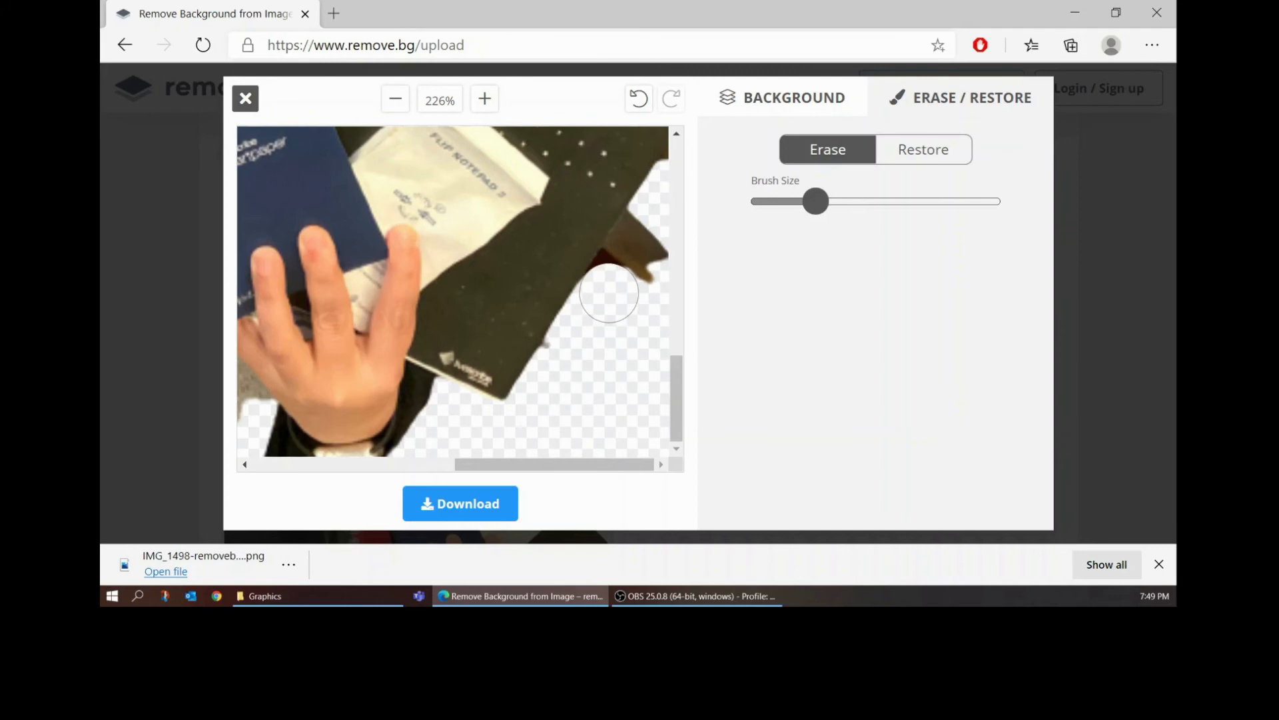
pyautogui.moveTo(618, 281)
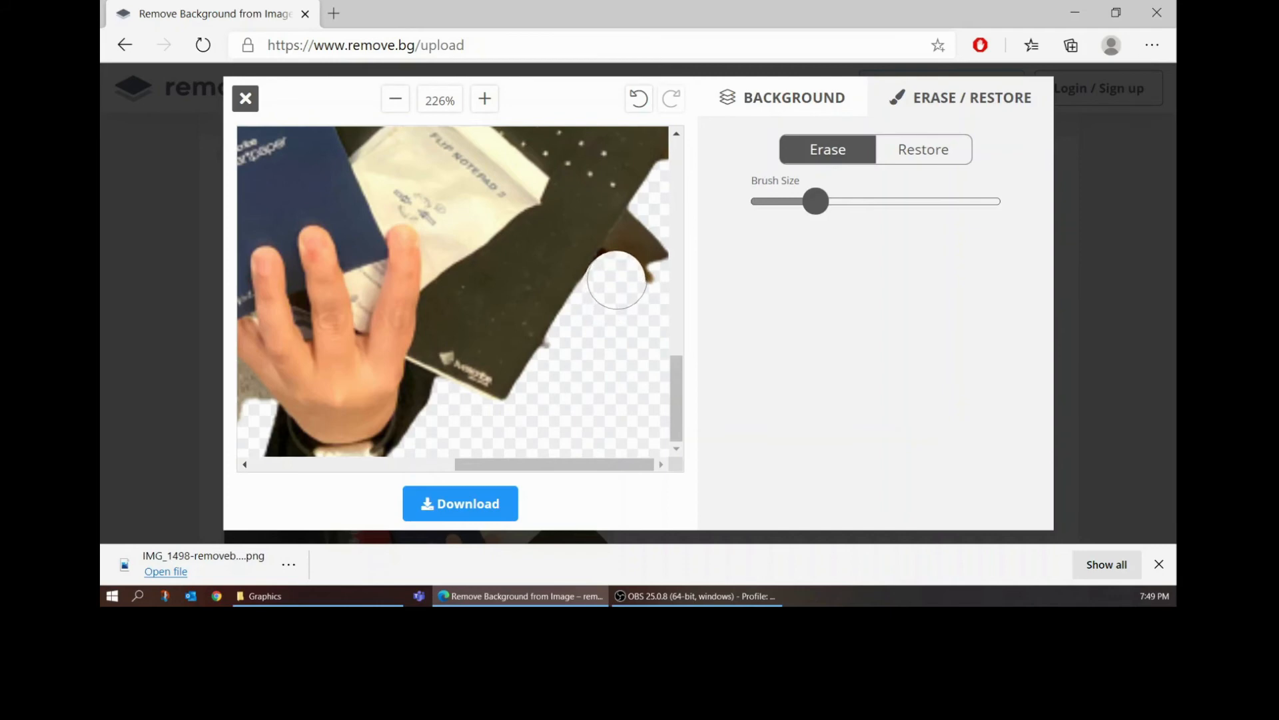
pyautogui.moveTo(625, 269)
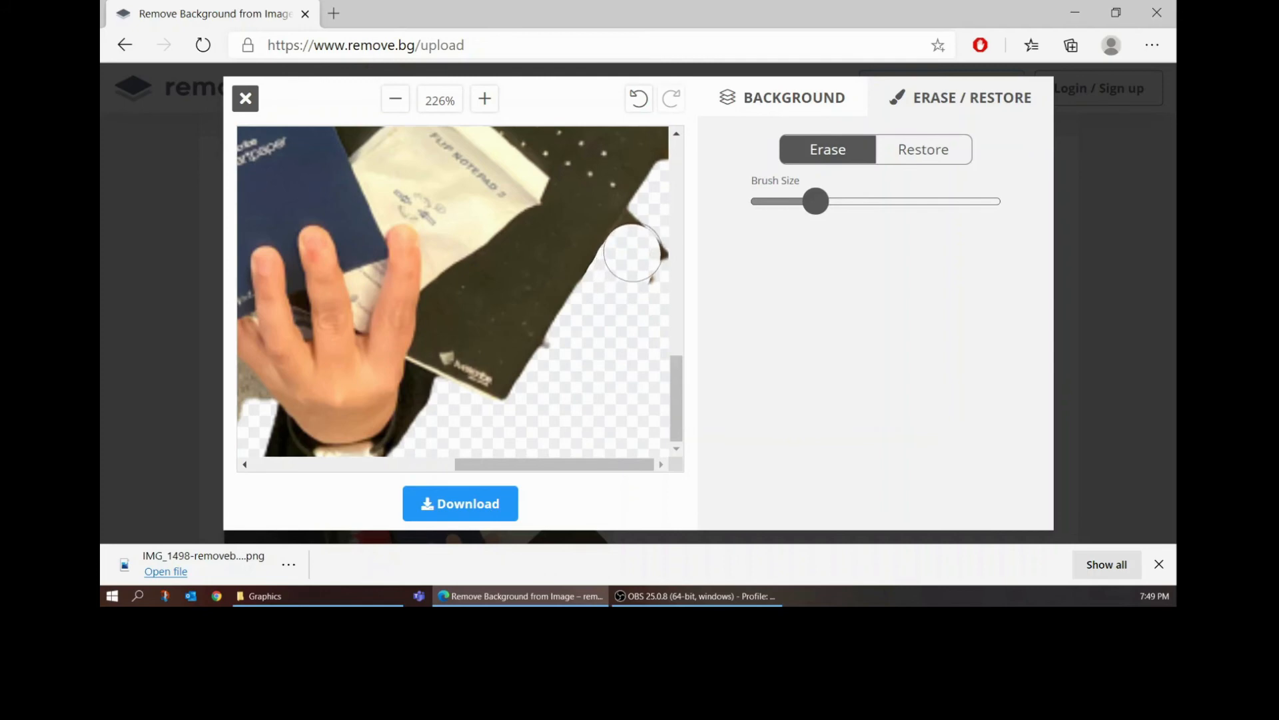
pyautogui.moveTo(645, 239)
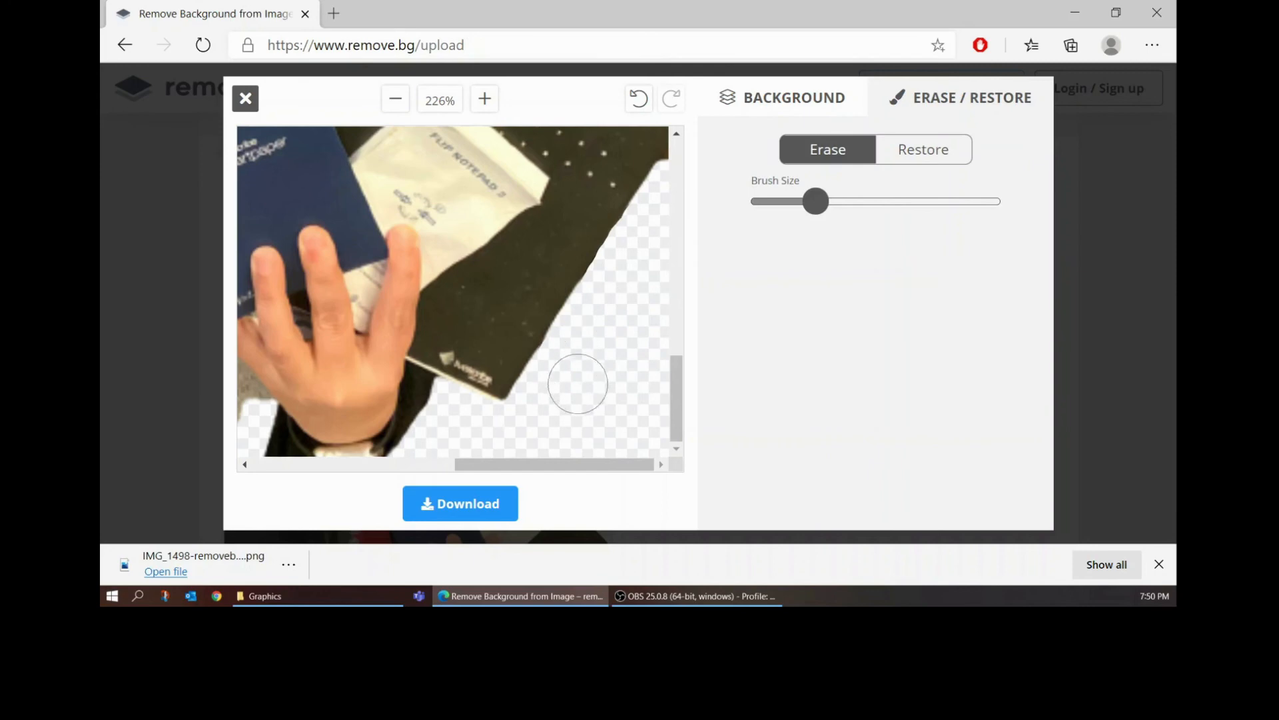
# Zoom back out to the full picture and bring up the download options.
pyautogui.click(396, 98)
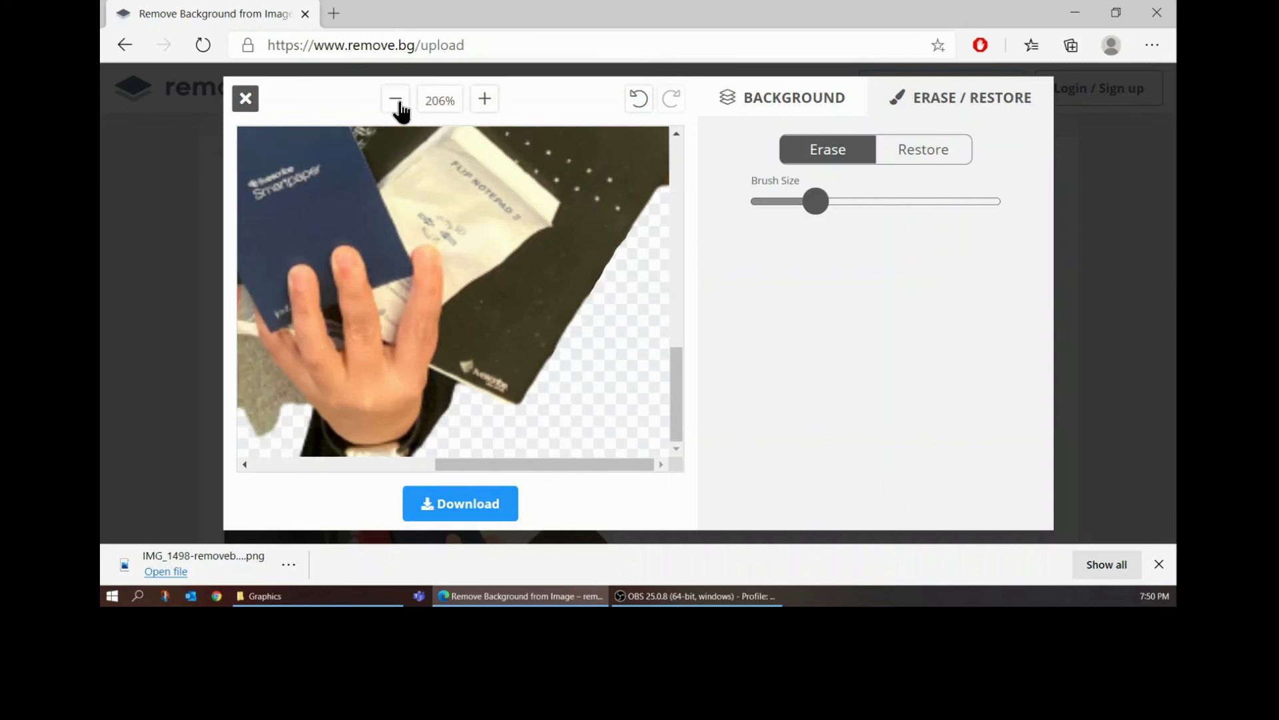
pyautogui.click(395, 98)
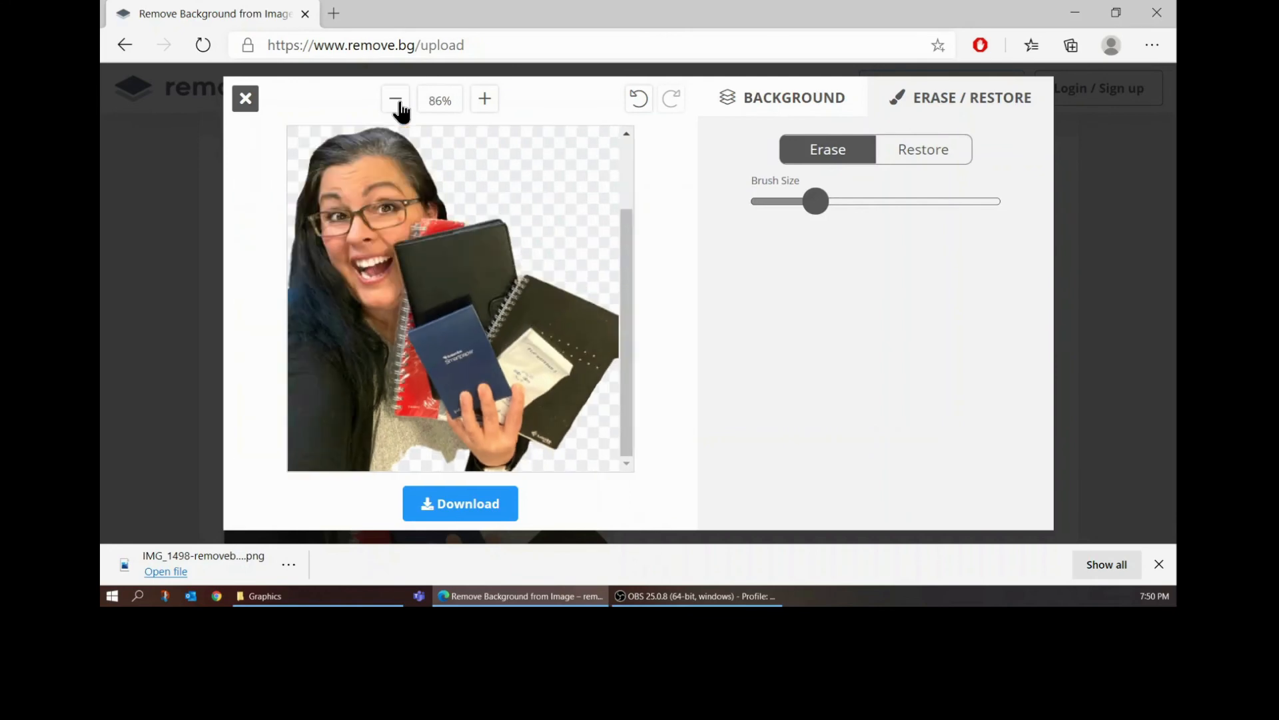
pyautogui.click(395, 99)
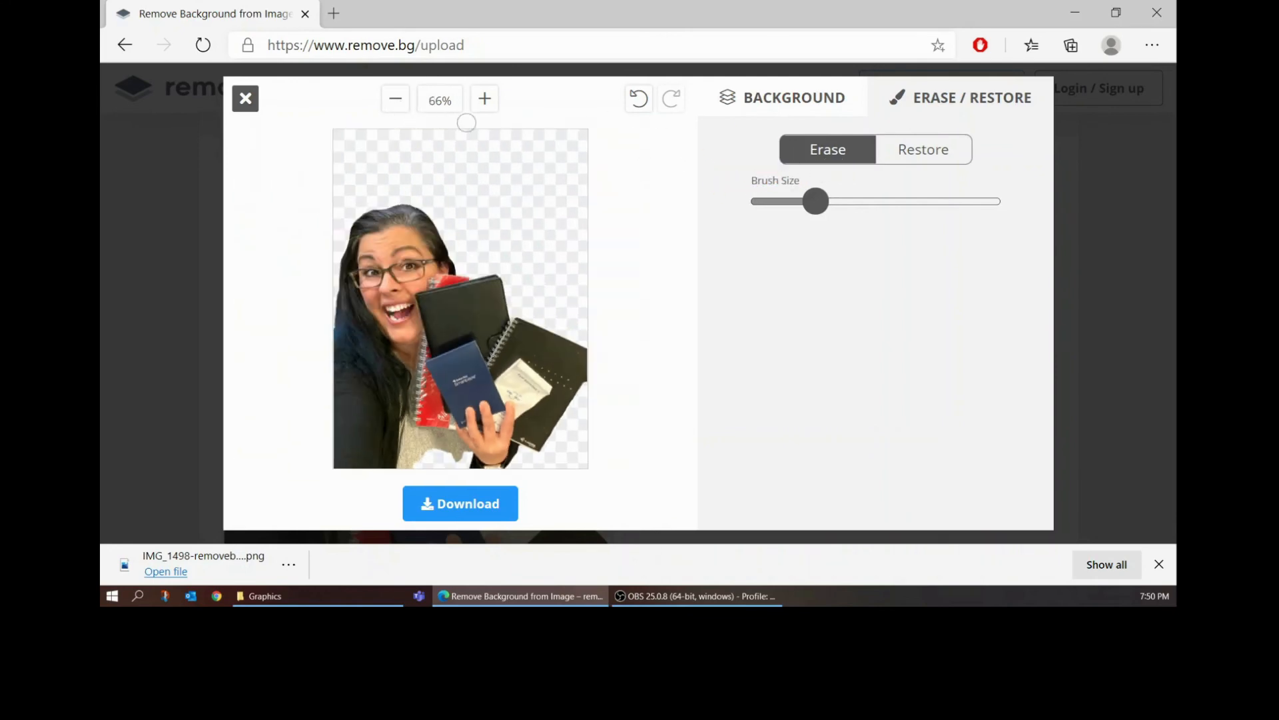
pyautogui.click(459, 503)
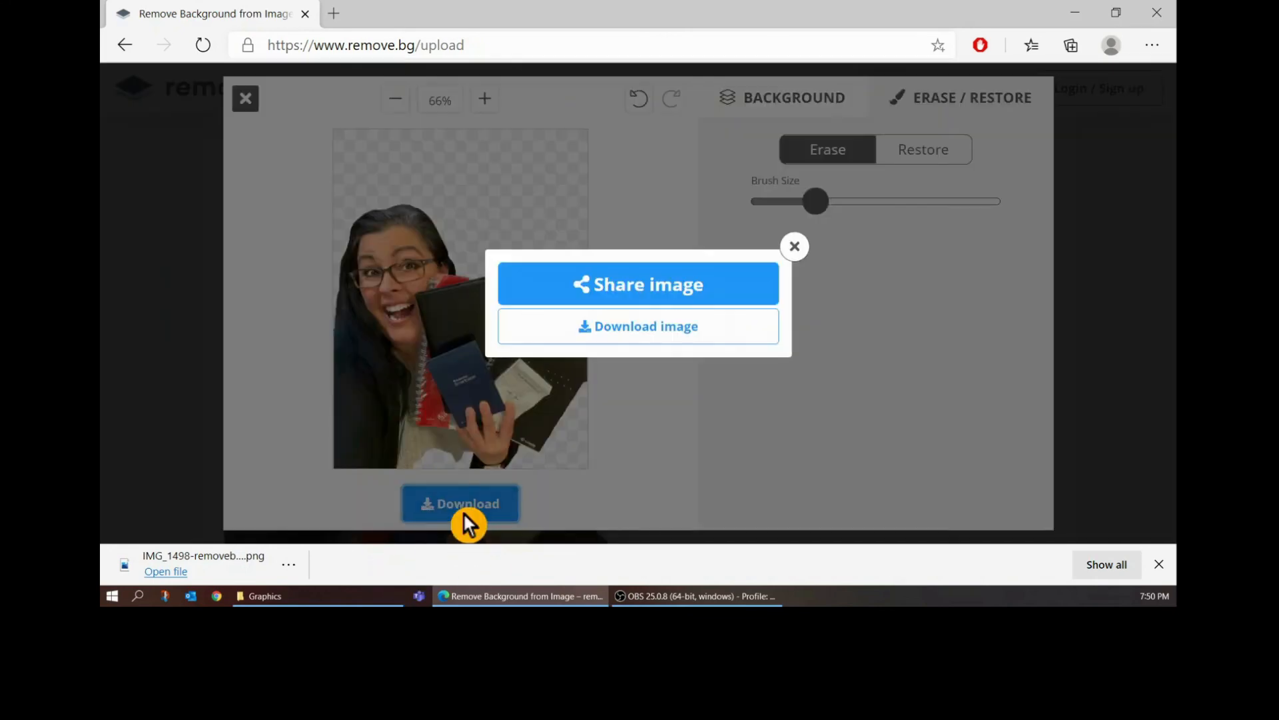